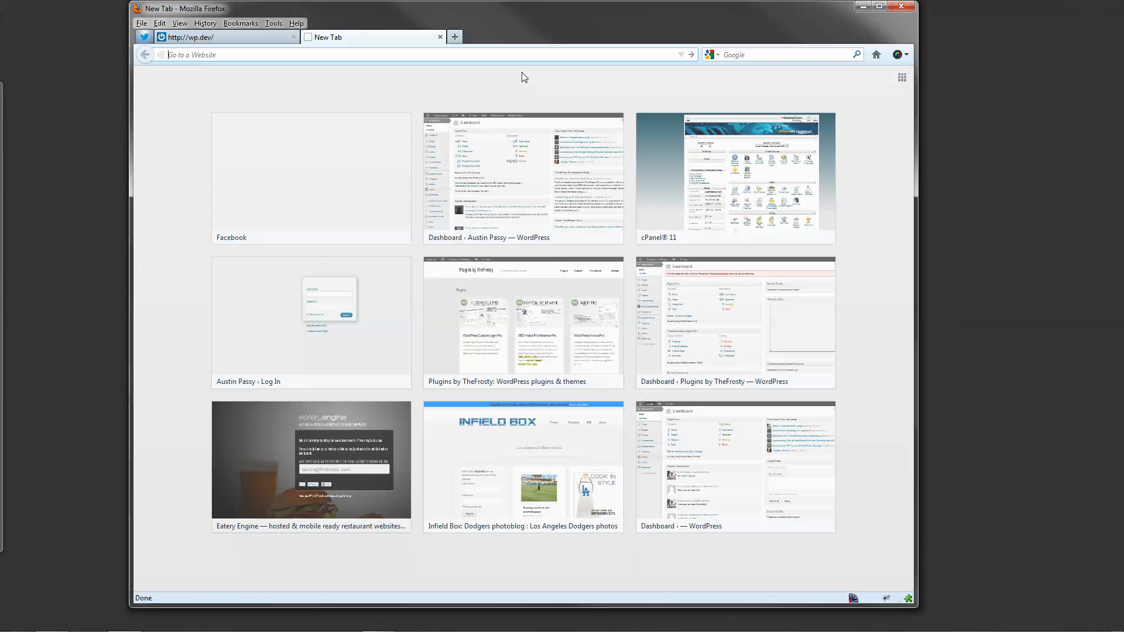
- Go to extendd.com and read the WordPress Calendar Date Picker page under Plugins
{"action": "type", "text": "extendd.com/"}
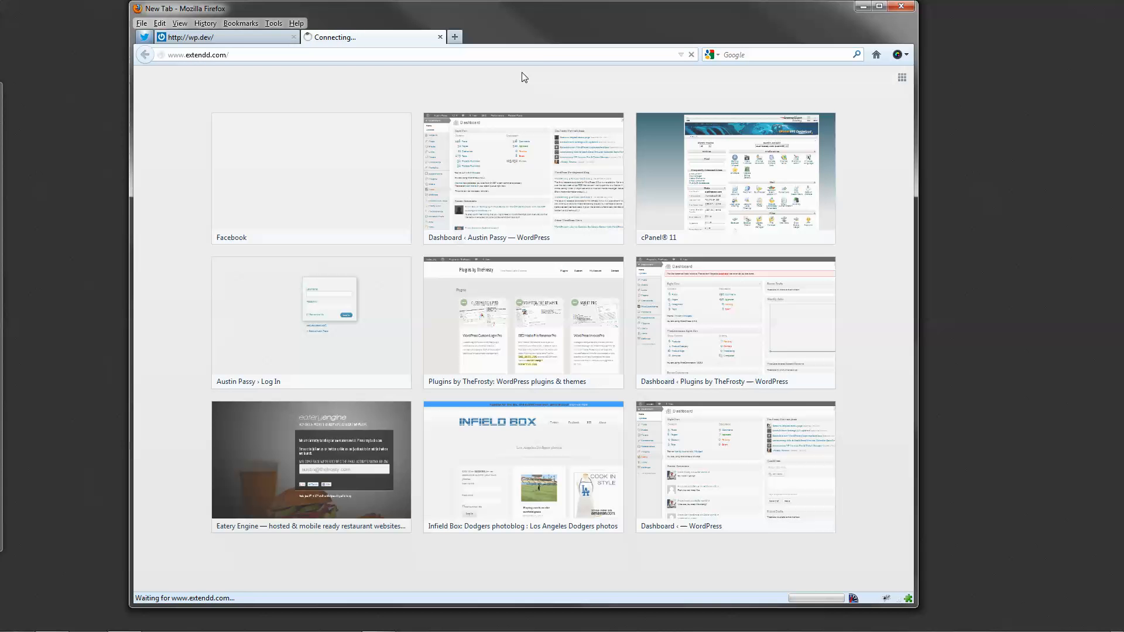
{"action": "mouse_move", "coordinate": [491, 129]}
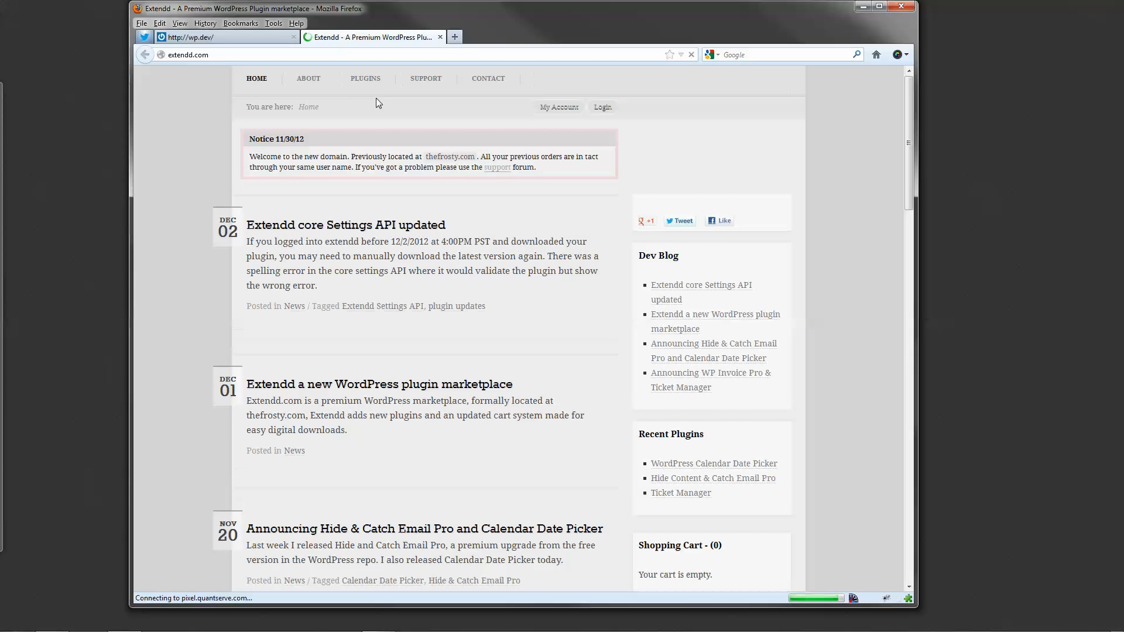
{"action": "left_click", "coordinate": [364, 79]}
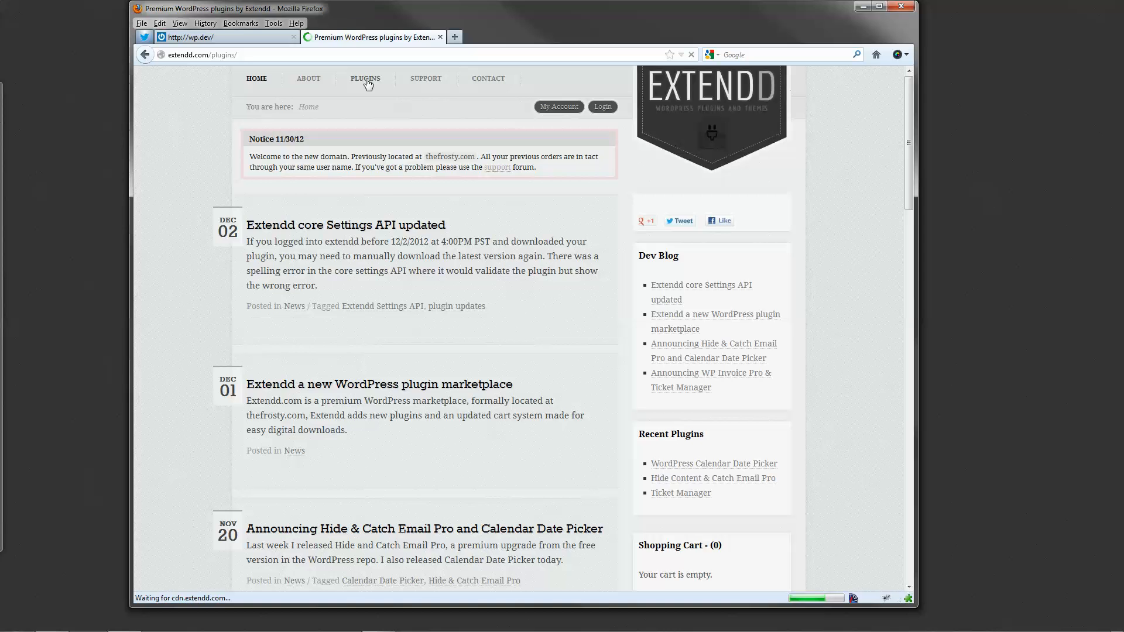
{"action": "left_click", "coordinate": [365, 79]}
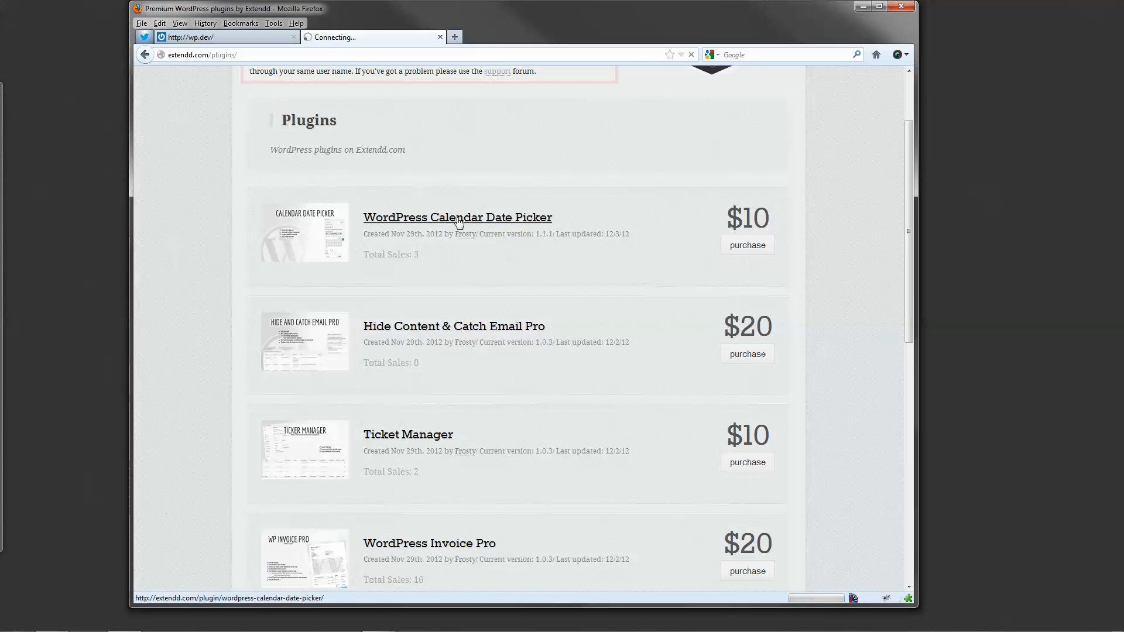
{"action": "left_click", "coordinate": [457, 217]}
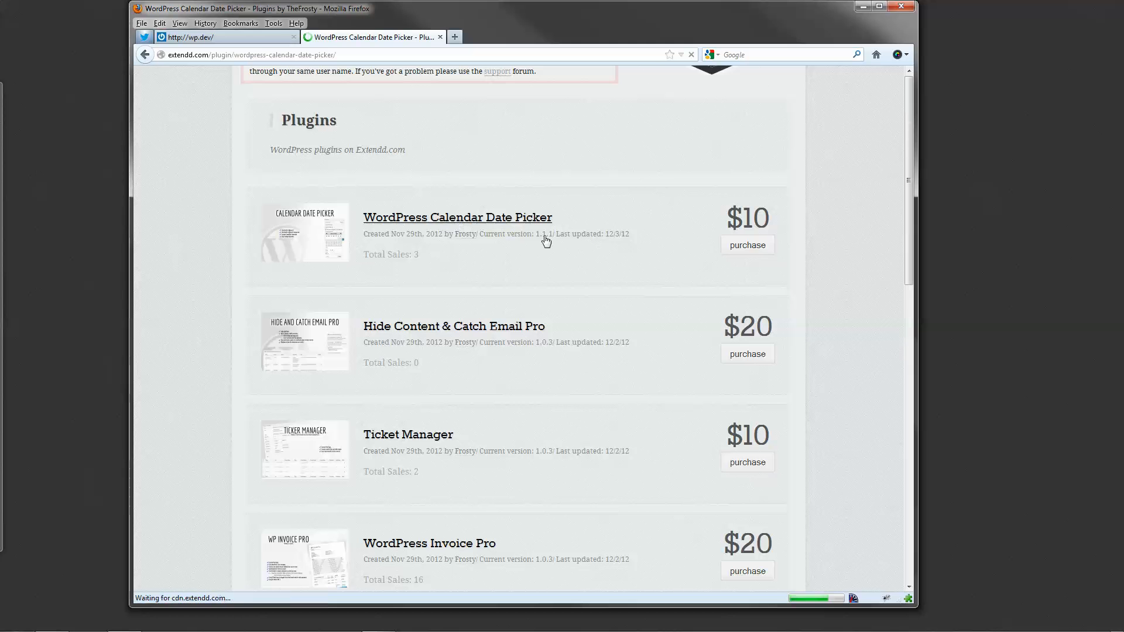
{"action": "left_click", "coordinate": [457, 218]}
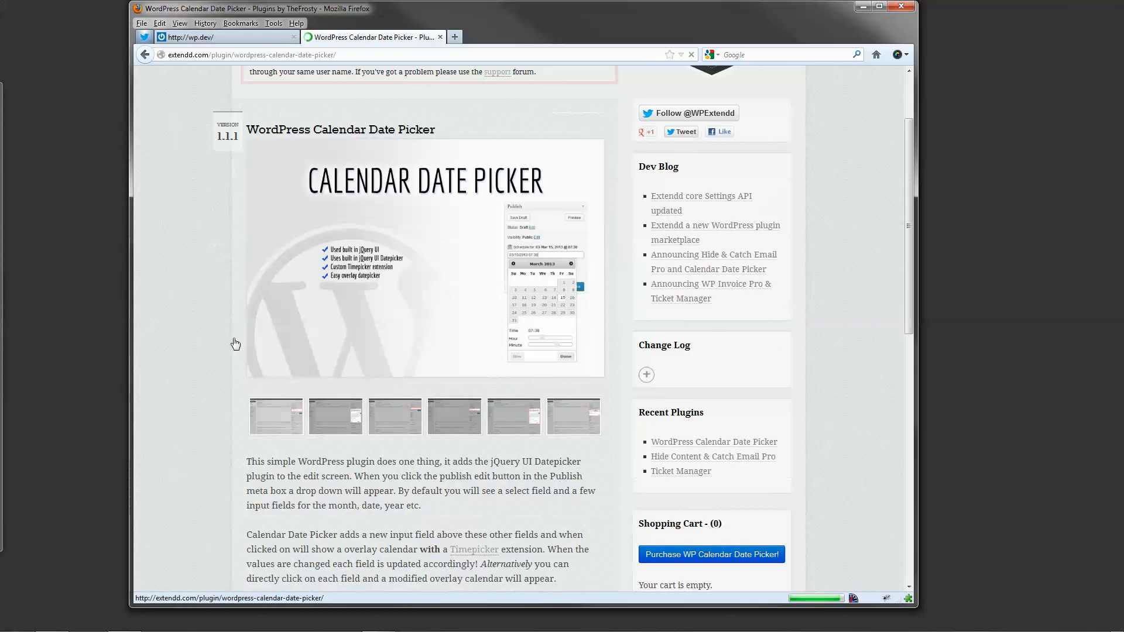
{"action": "scroll", "scroll_direction": "down", "scroll_amount": 3}
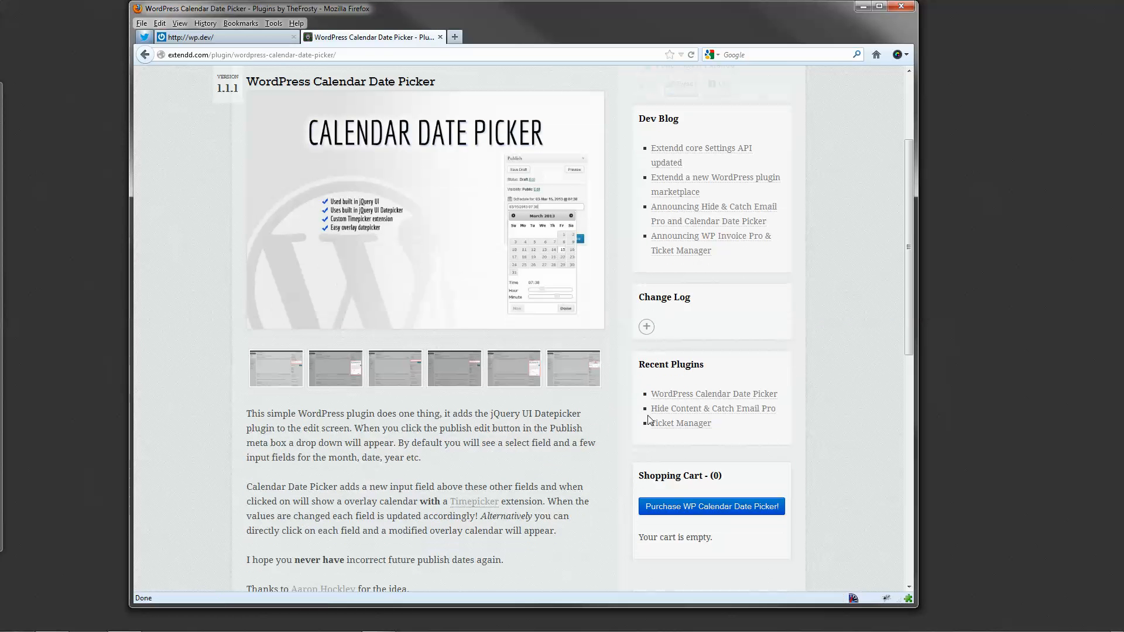
{"action": "scroll", "scroll_direction": "down", "scroll_amount": 3}
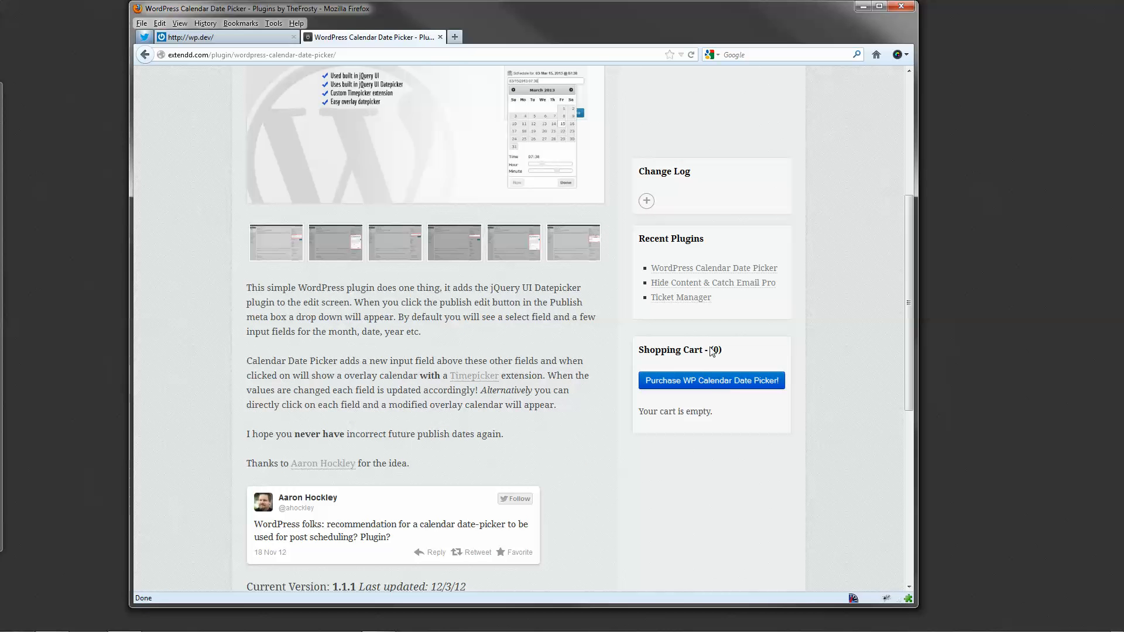
{"action": "mouse_move", "coordinate": [844, 335]}
{"action": "type", "text": "wp.dev/"}
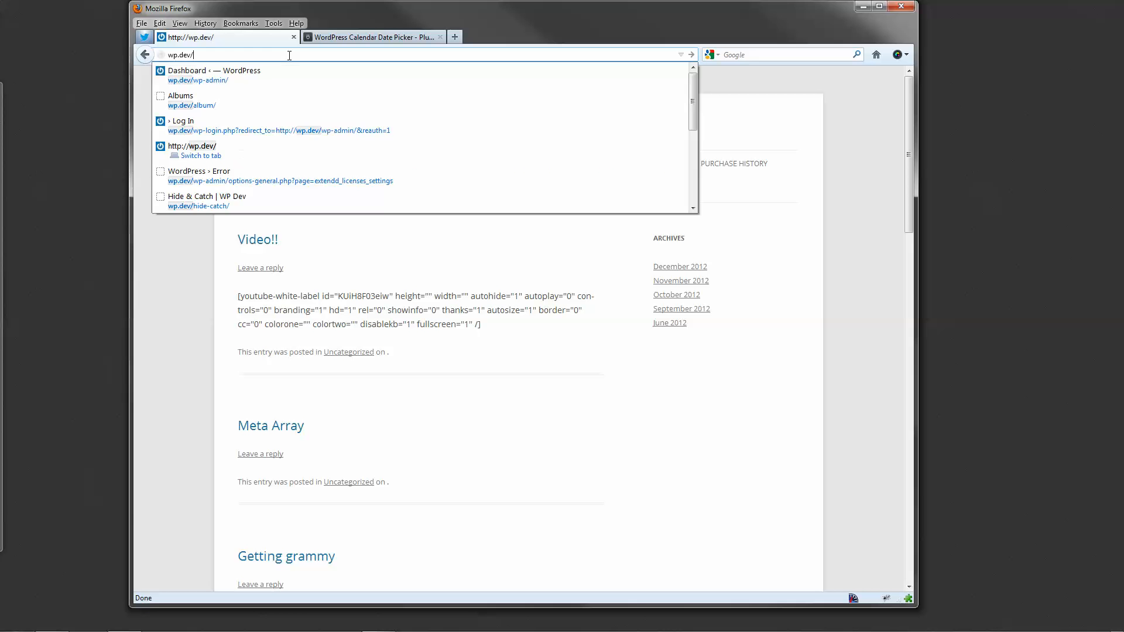
{"action": "key", "text": "Down"}
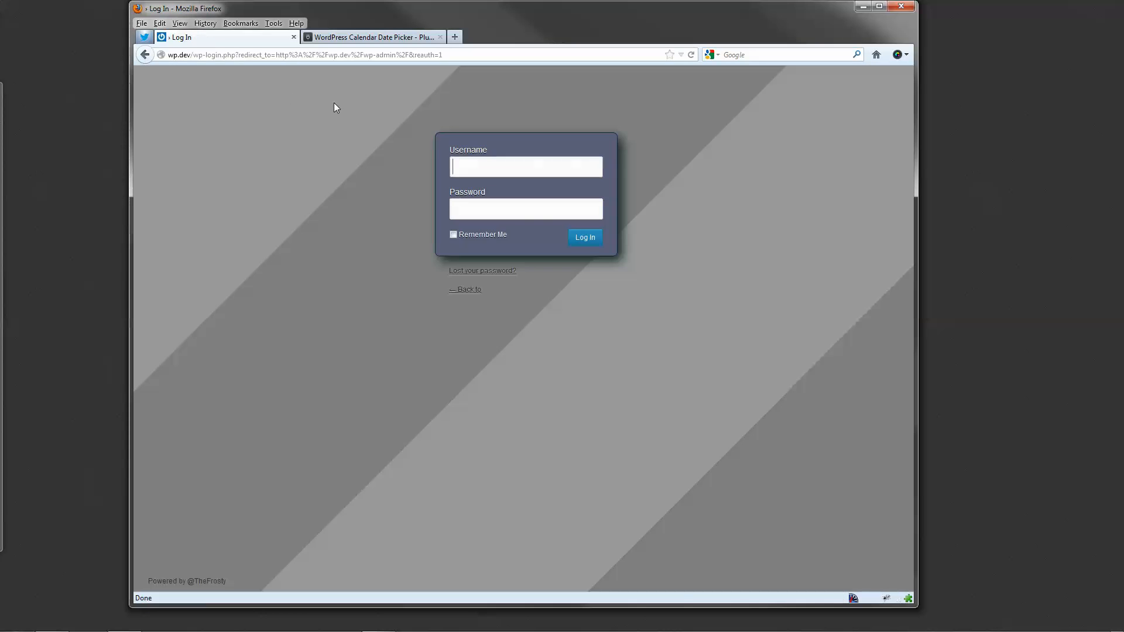
{"action": "type", "text": "frosty"}
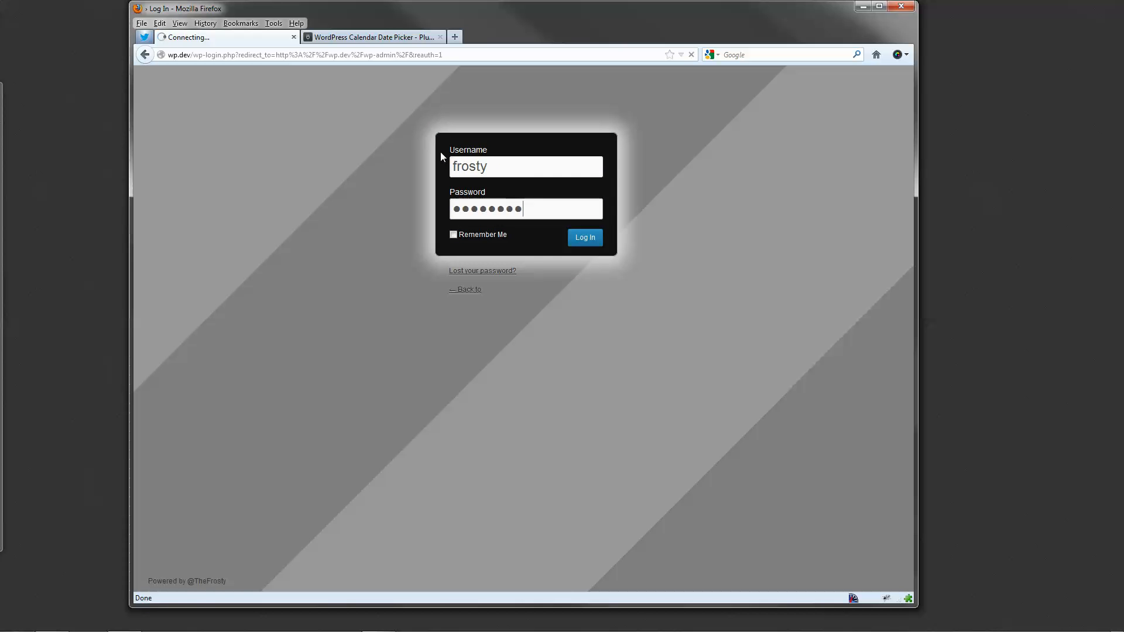
{"action": "left_click", "coordinate": [585, 237]}
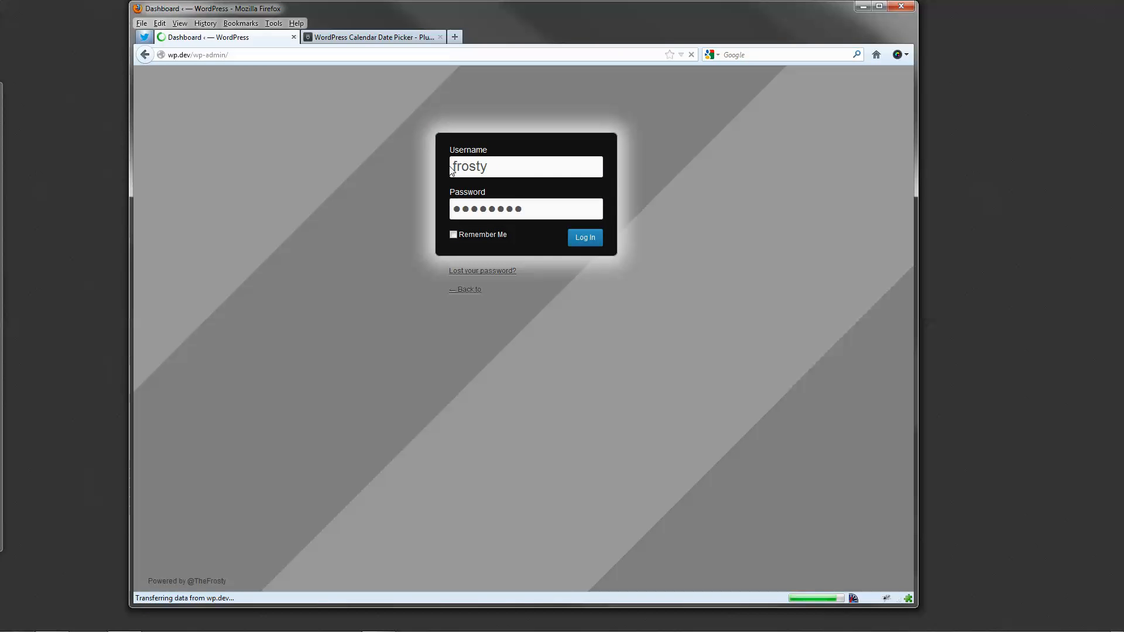
{"action": "left_click", "coordinate": [584, 238]}
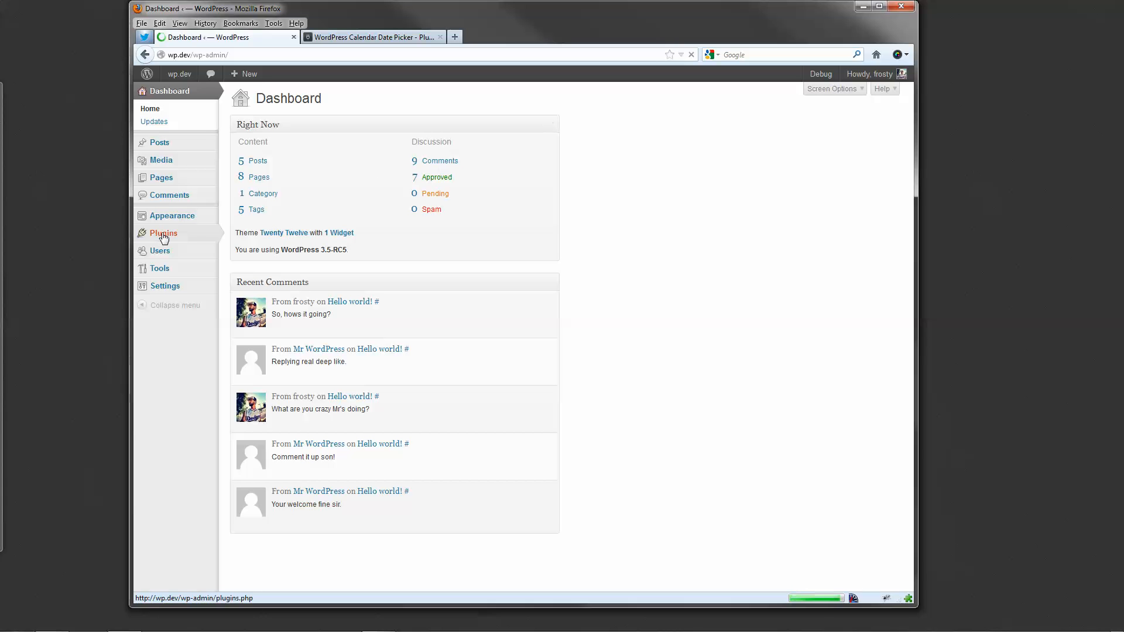
{"action": "mouse_move", "coordinate": [170, 237]}
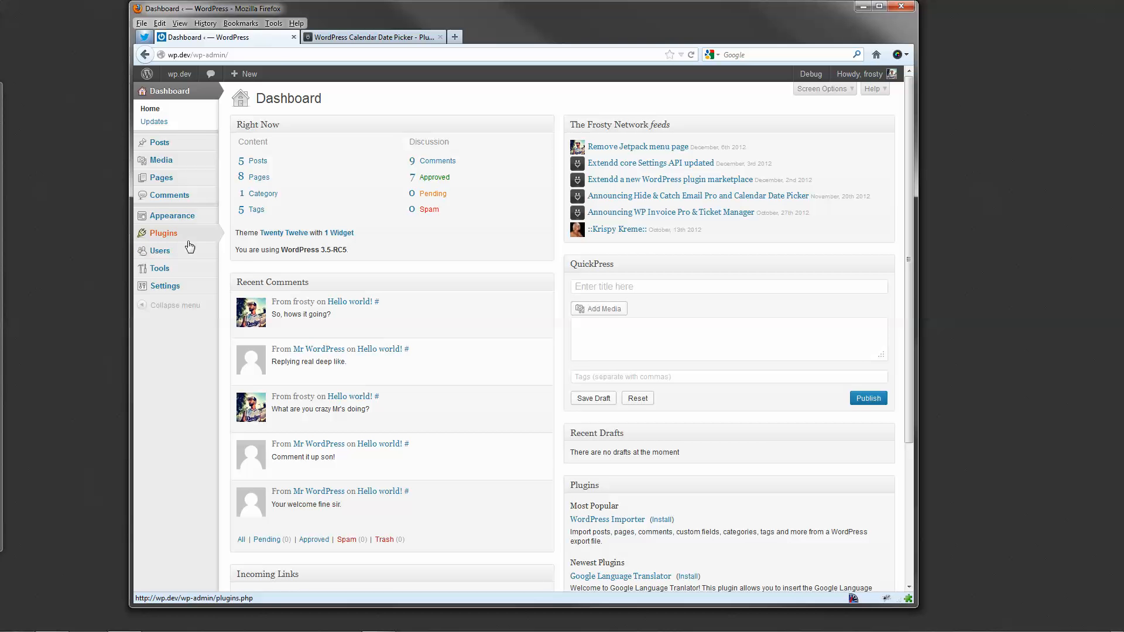
- Go to Plugins > Add New and switch to the Upload option
{"action": "left_click", "coordinate": [243, 246]}
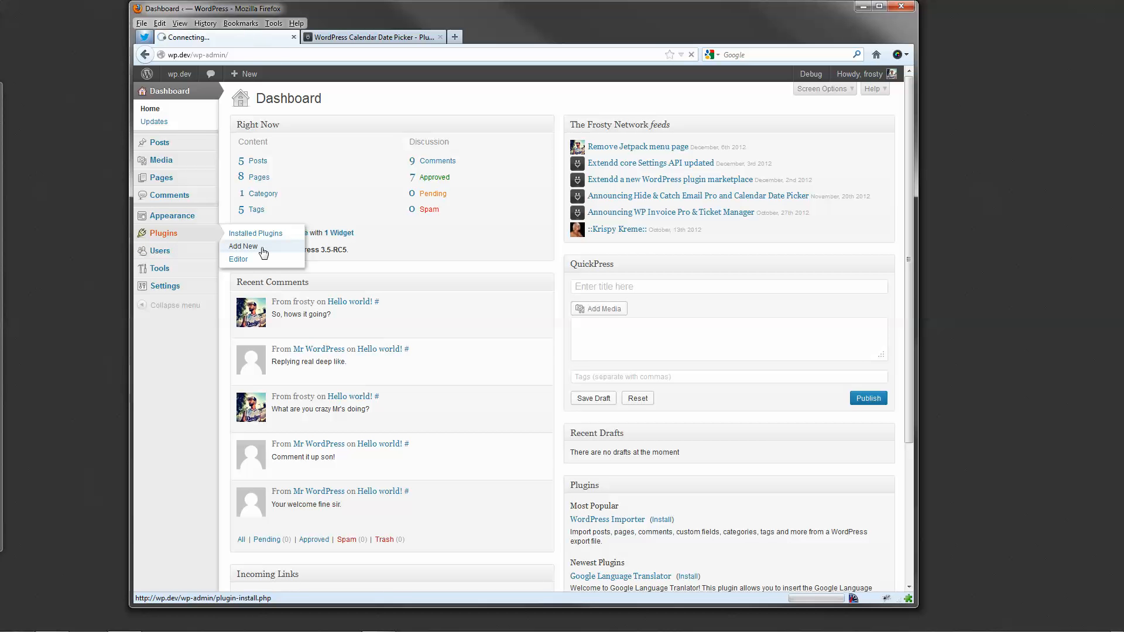
{"action": "left_click", "coordinate": [242, 245]}
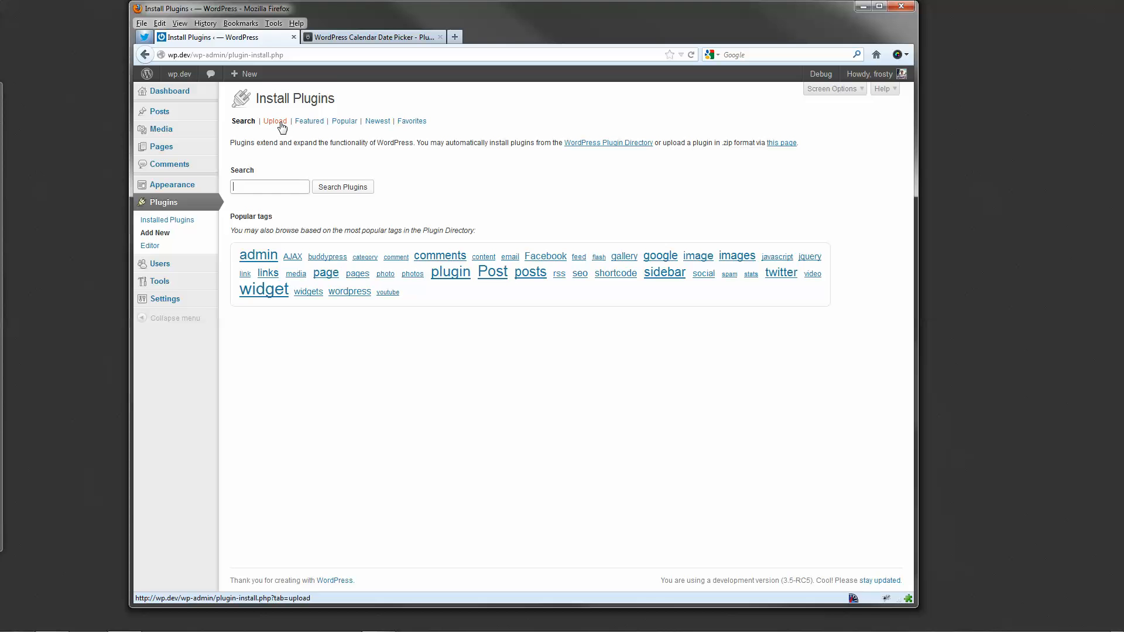
{"action": "left_click", "coordinate": [275, 120]}
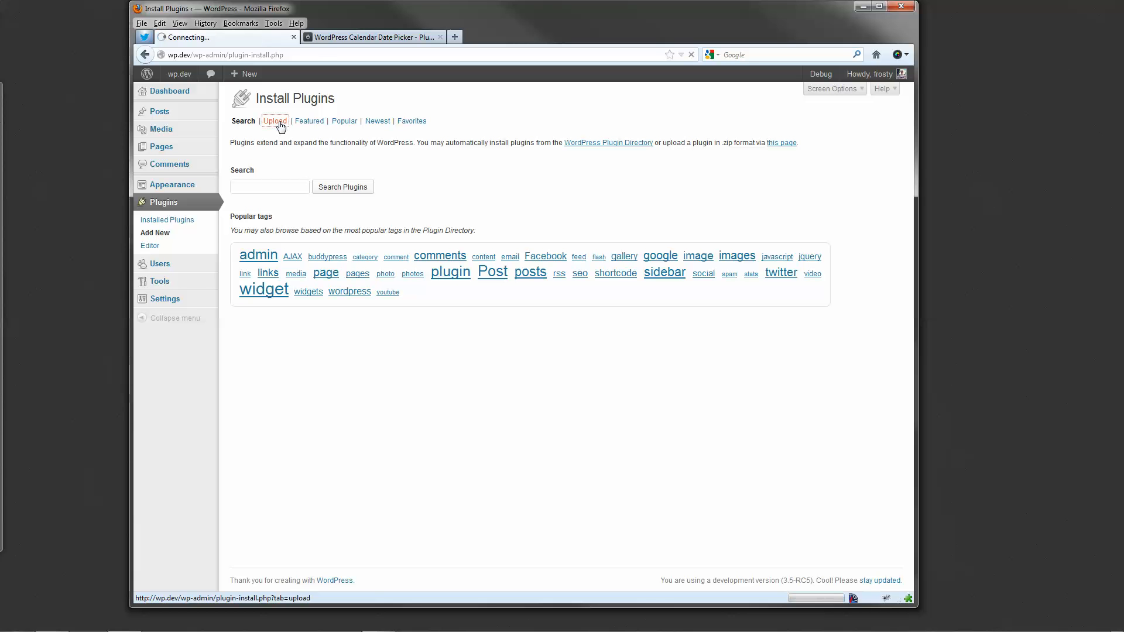
{"action": "left_click", "coordinate": [274, 121]}
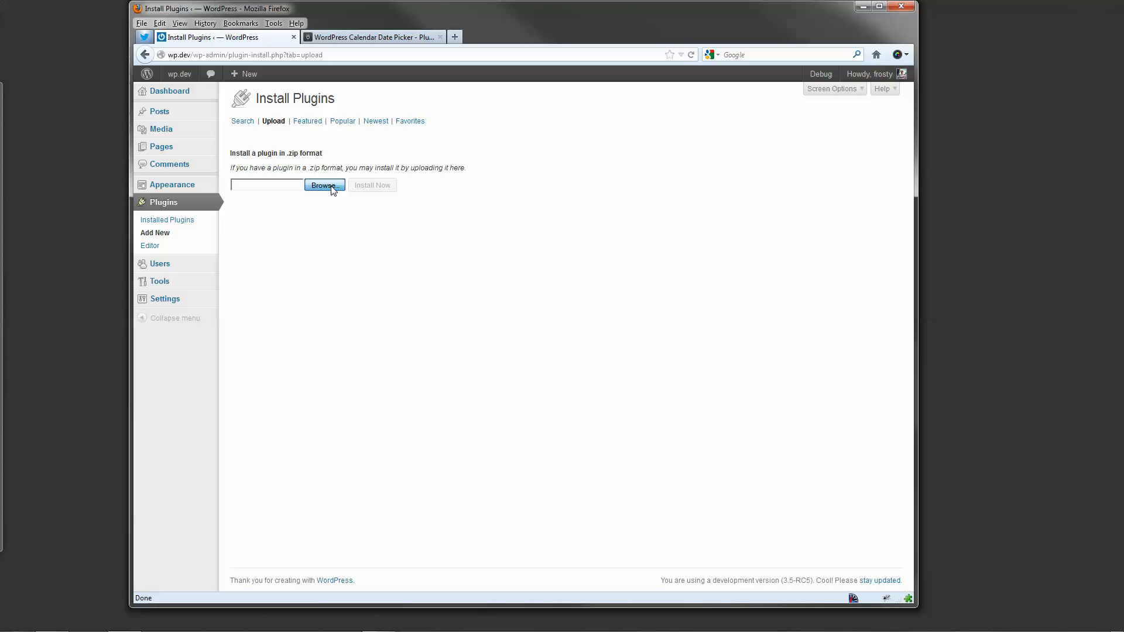
- Choose calendar-date-picker-1.1.1.zip as the upload and submit it with Install Now
{"action": "left_click", "coordinate": [323, 185]}
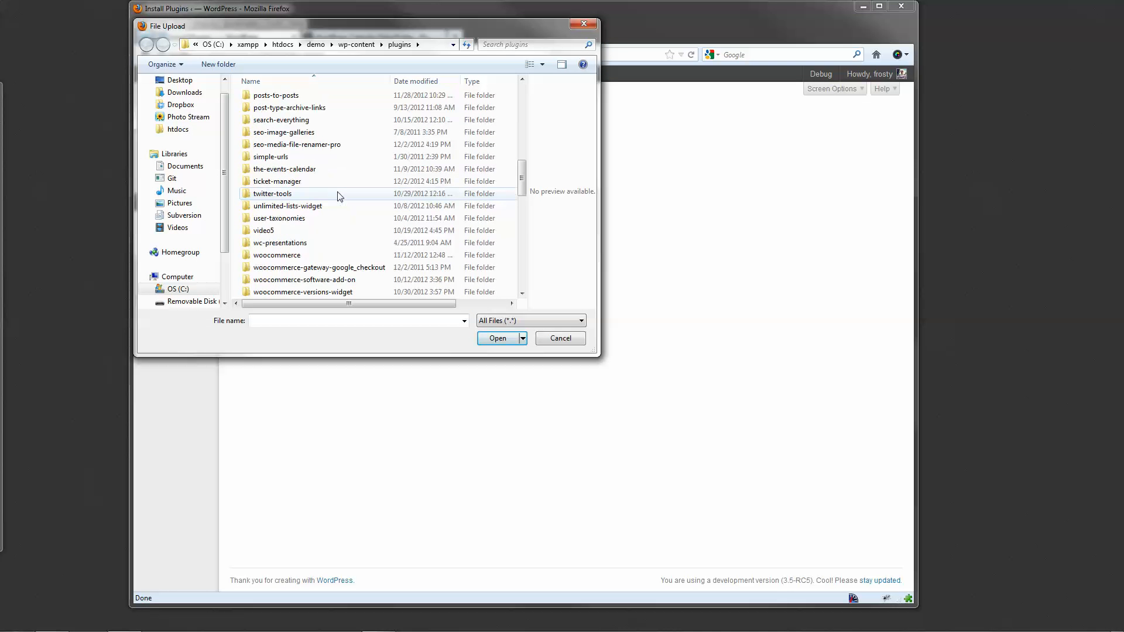
{"action": "left_click", "coordinate": [299, 205]}
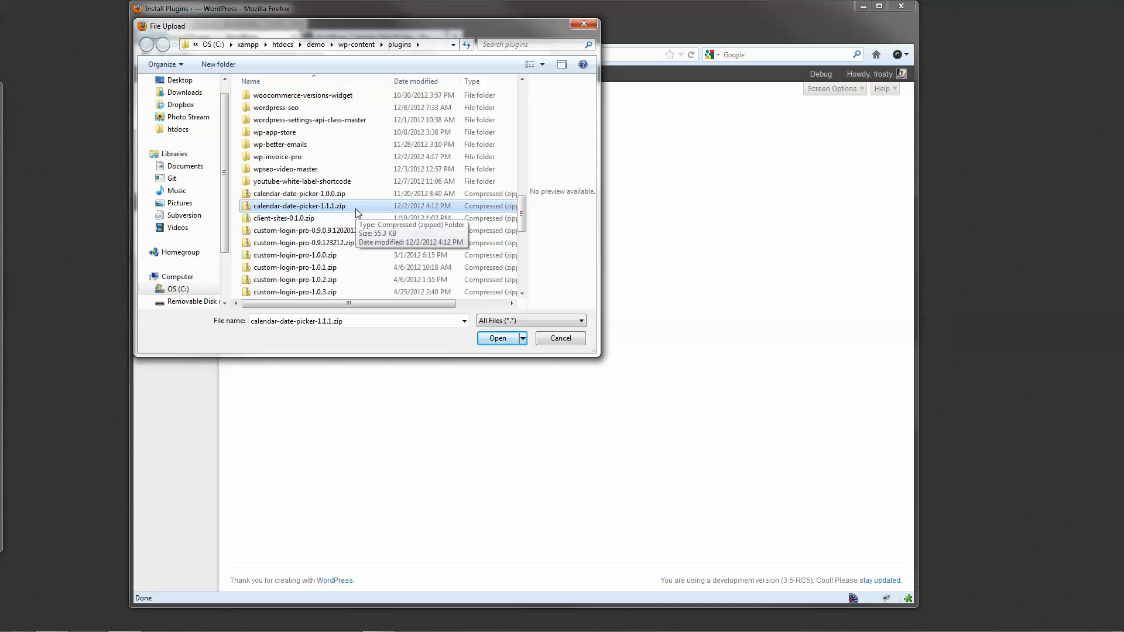
{"action": "left_click", "coordinate": [497, 338]}
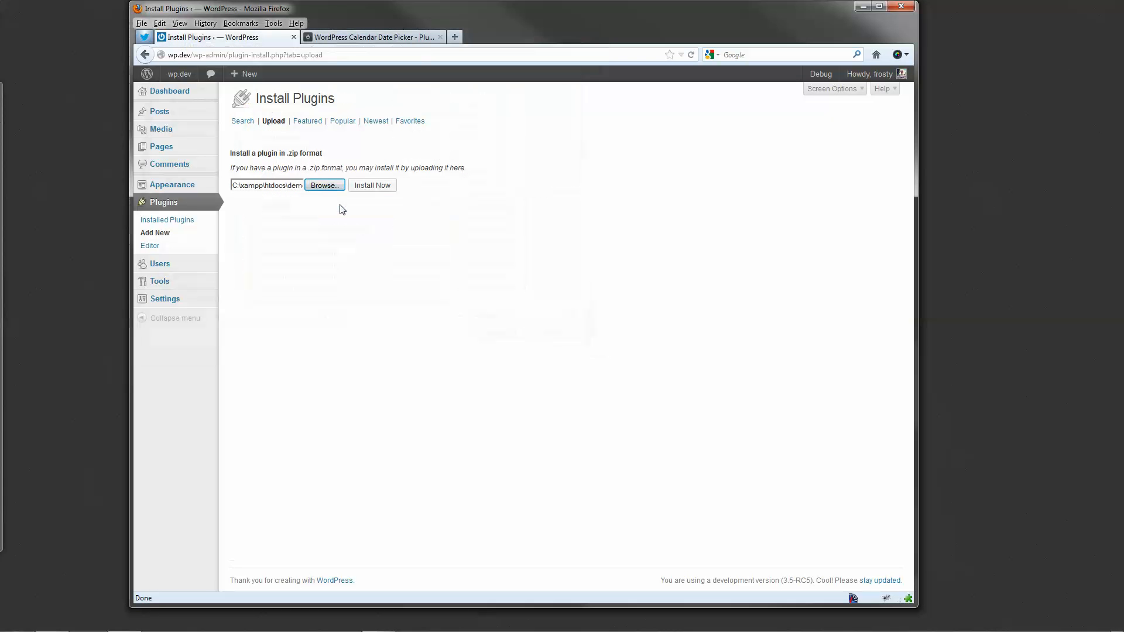
{"action": "left_click", "coordinate": [372, 185]}
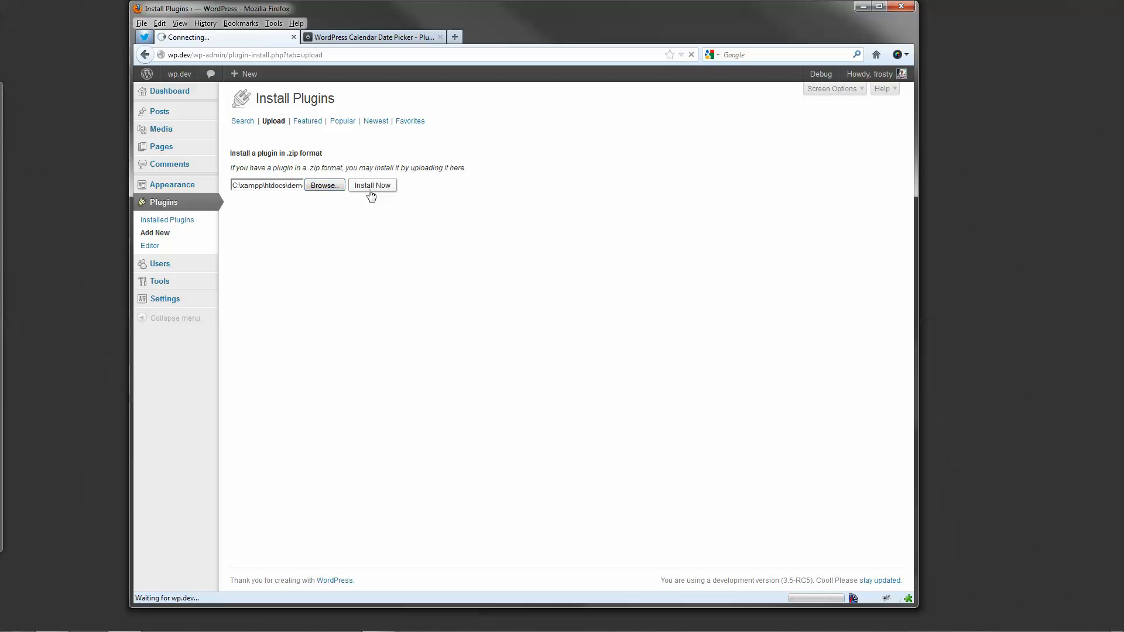
{"action": "left_click", "coordinate": [373, 185]}
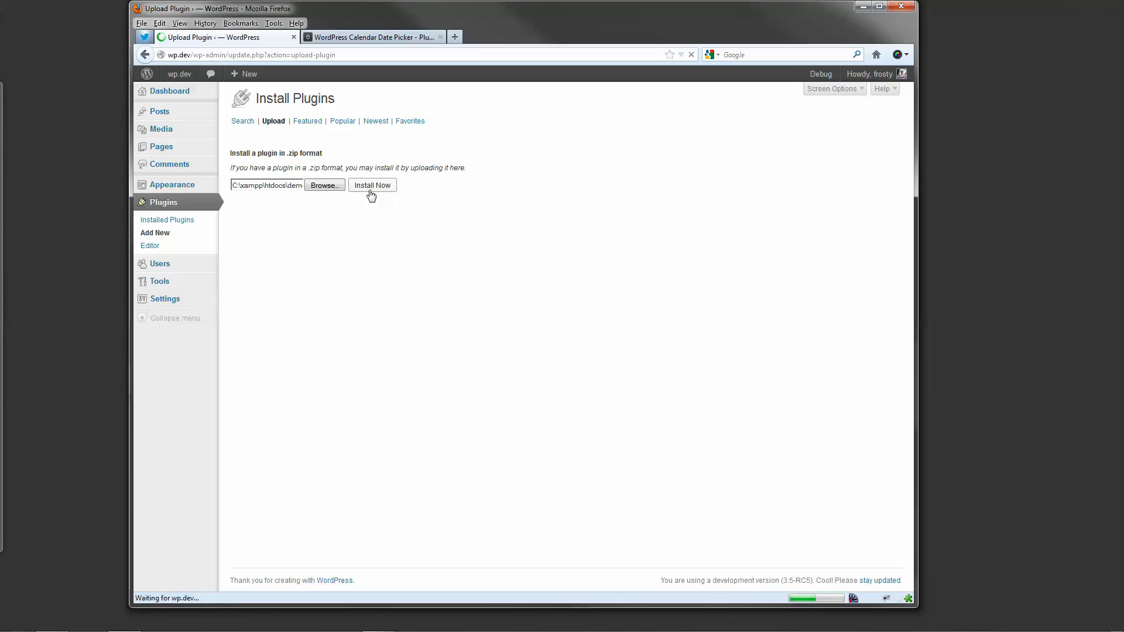
- Activate the newly installed Calendar Date Picker 1.1.1 plugin
{"action": "left_click", "coordinate": [371, 185]}
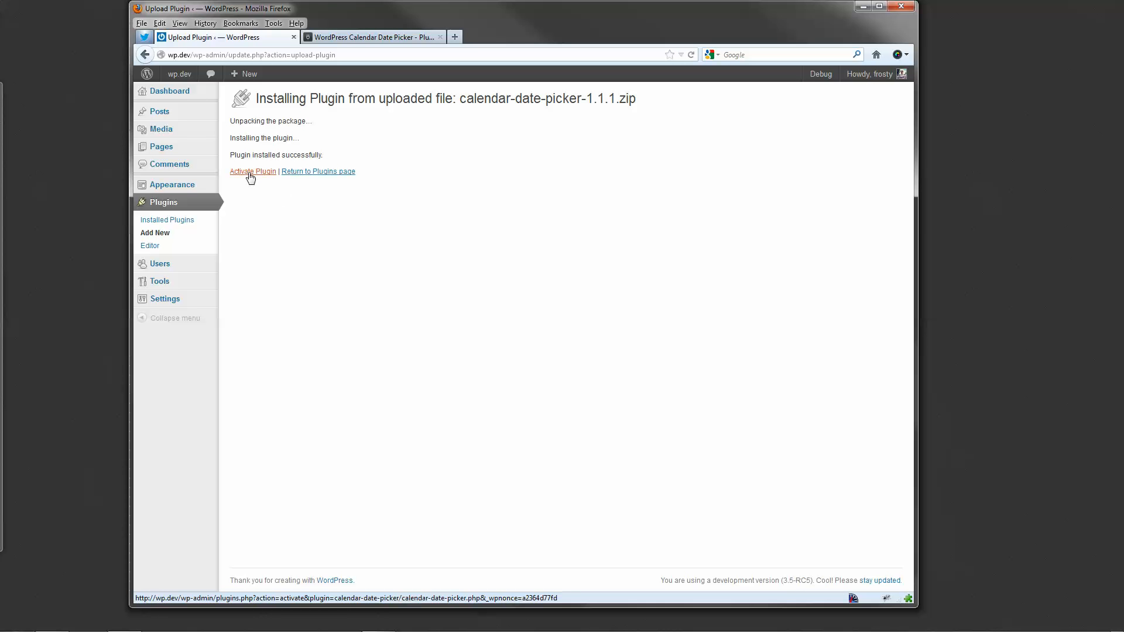
{"action": "left_click", "coordinate": [252, 171]}
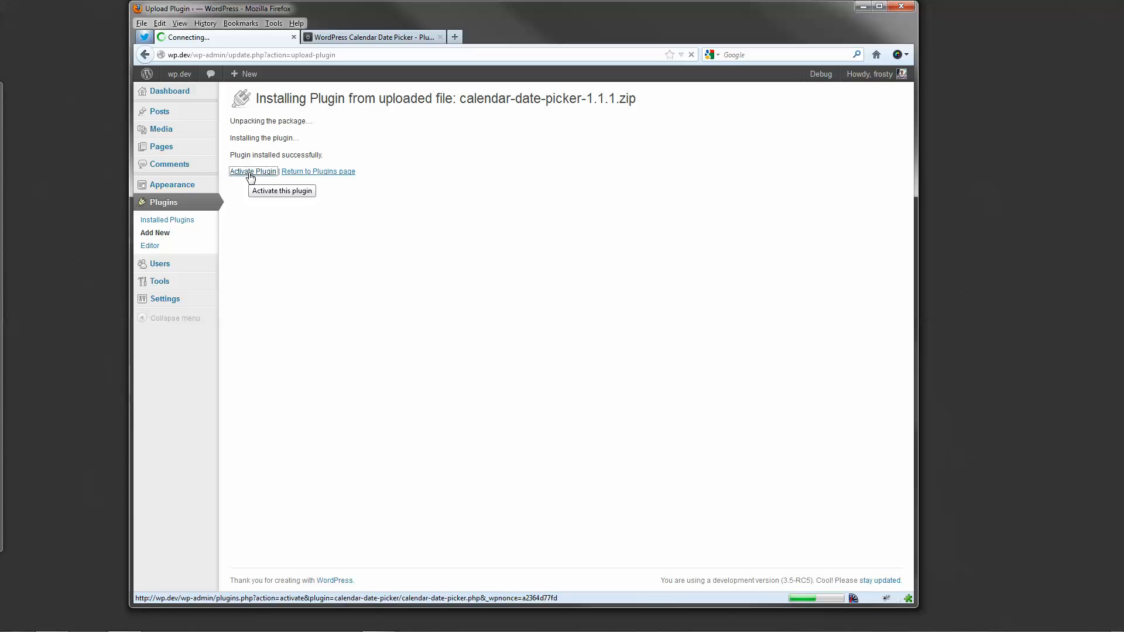
{"action": "left_click", "coordinate": [253, 172]}
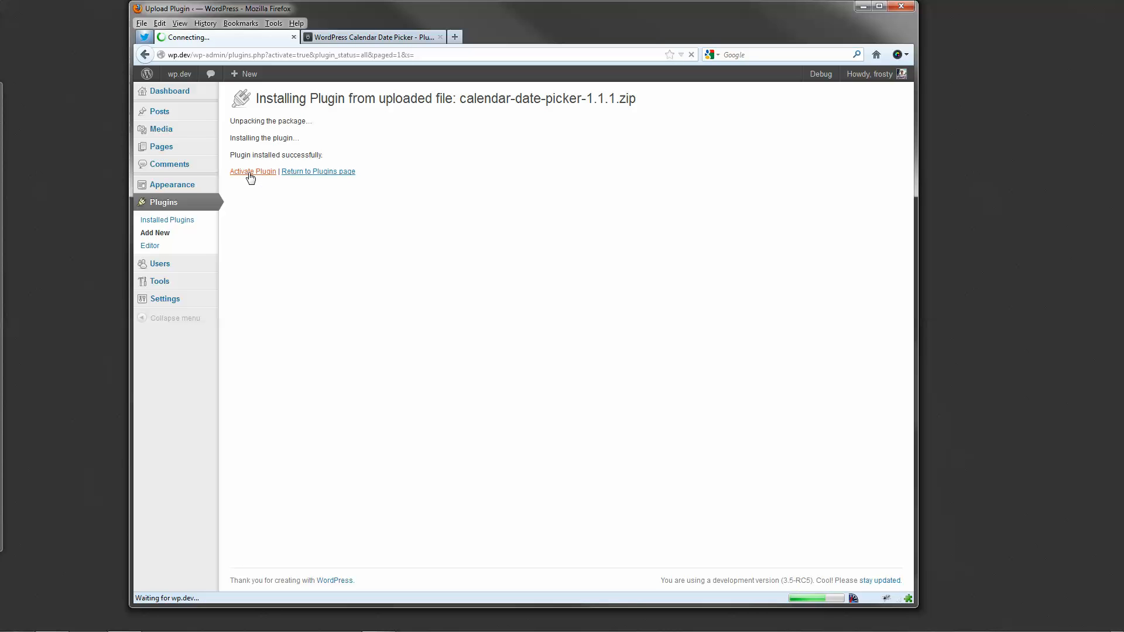
{"action": "left_click", "coordinate": [252, 172]}
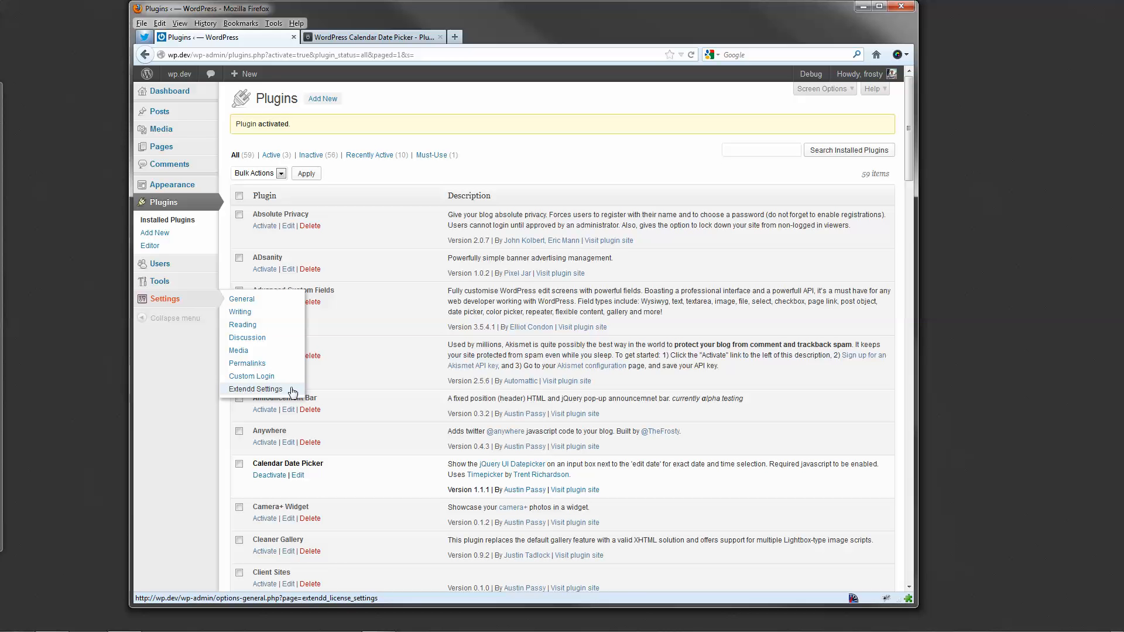
- Go to Settings > Extendd Settings to view the empty license key form
{"action": "left_click", "coordinate": [256, 388]}
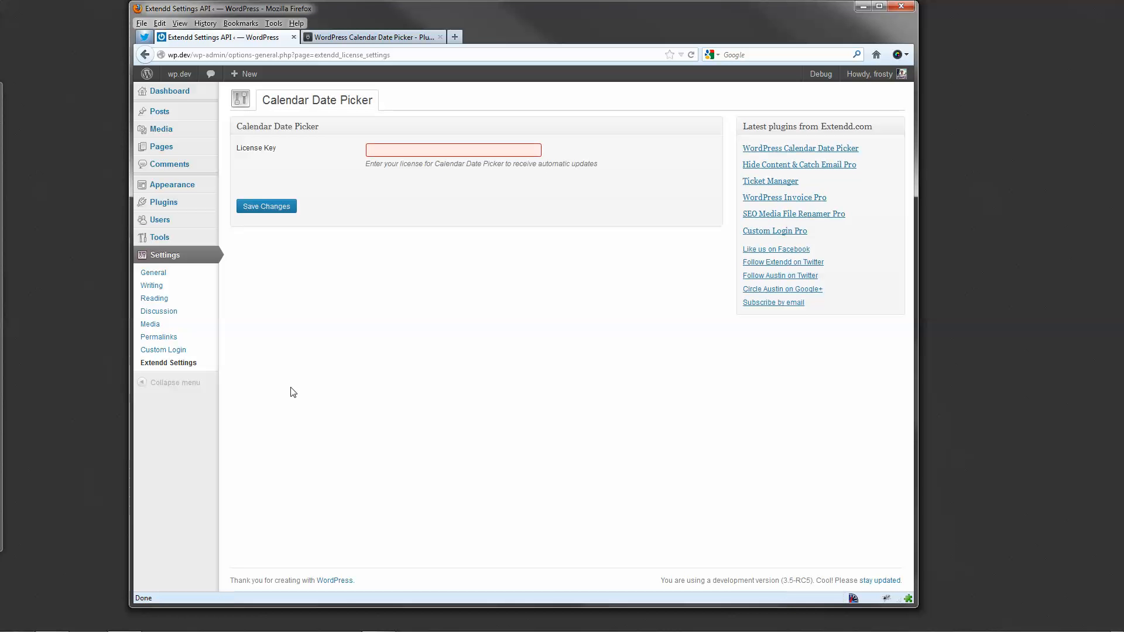
- Switch to the extendd.com tab and browse the Plugins listing with Calendar Date Picker at $10
{"action": "left_click", "coordinate": [373, 37]}
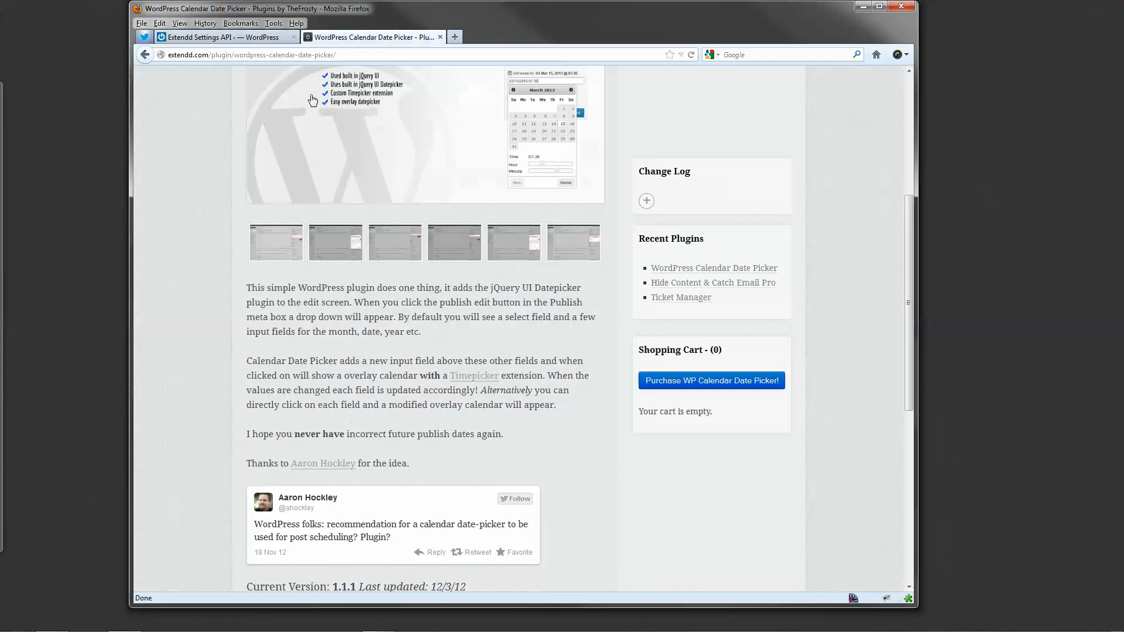
{"action": "left_click", "coordinate": [145, 54]}
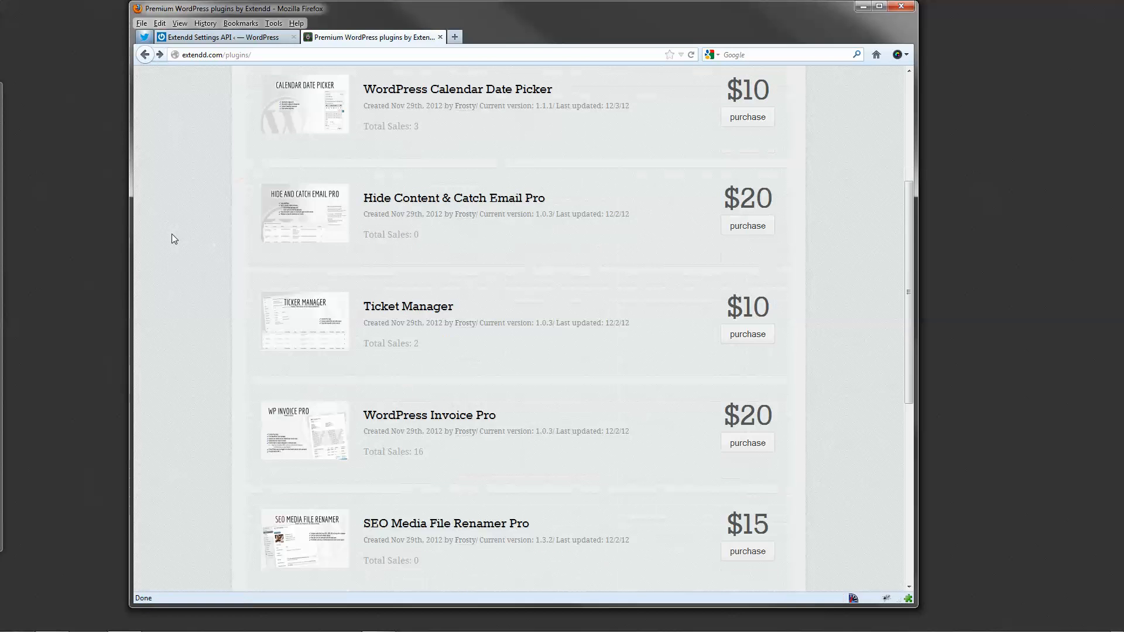
{"action": "scroll", "scroll_direction": "down", "scroll_amount": 3}
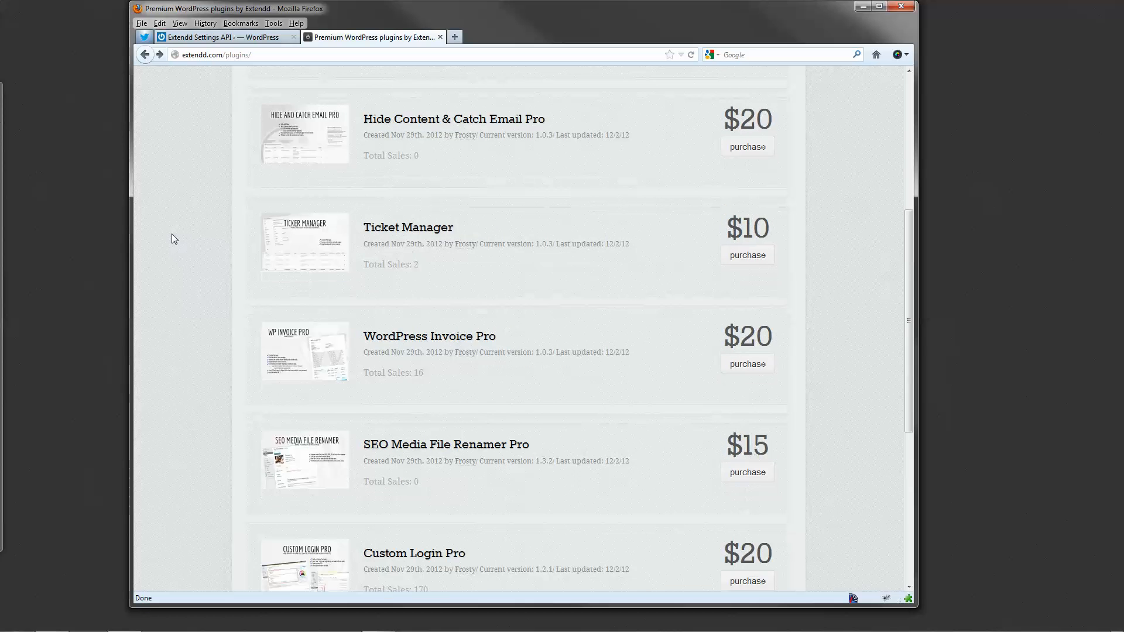
{"action": "scroll", "scroll_direction": "up", "scroll_amount": 3}
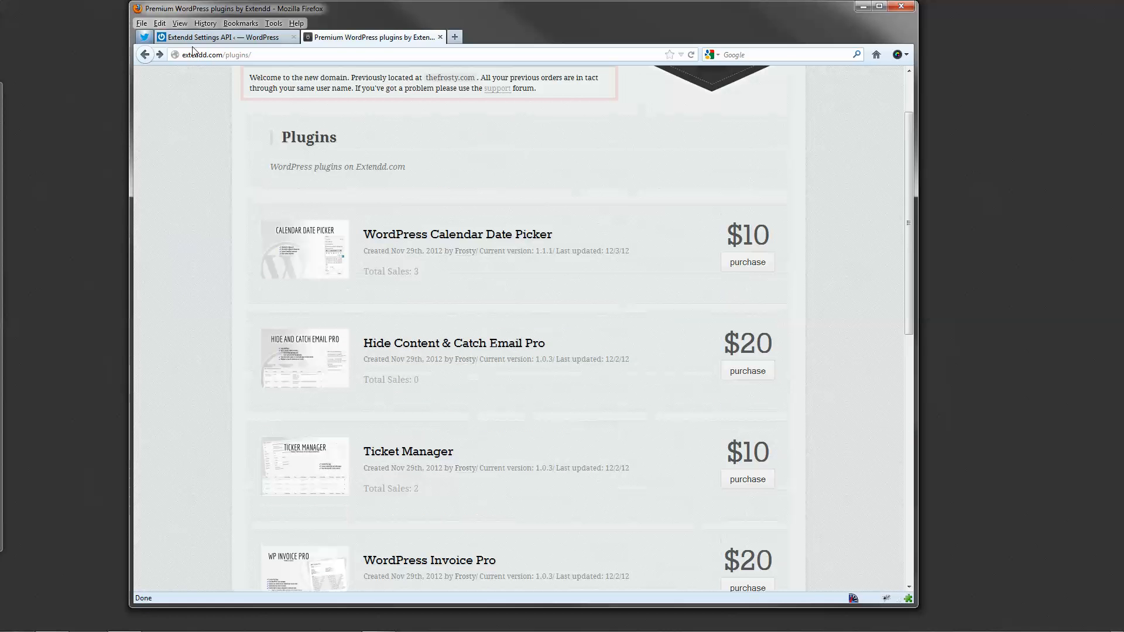
- Switch back to the WordPress tab showing the Extendd Settings page
{"action": "left_click", "coordinate": [222, 36]}
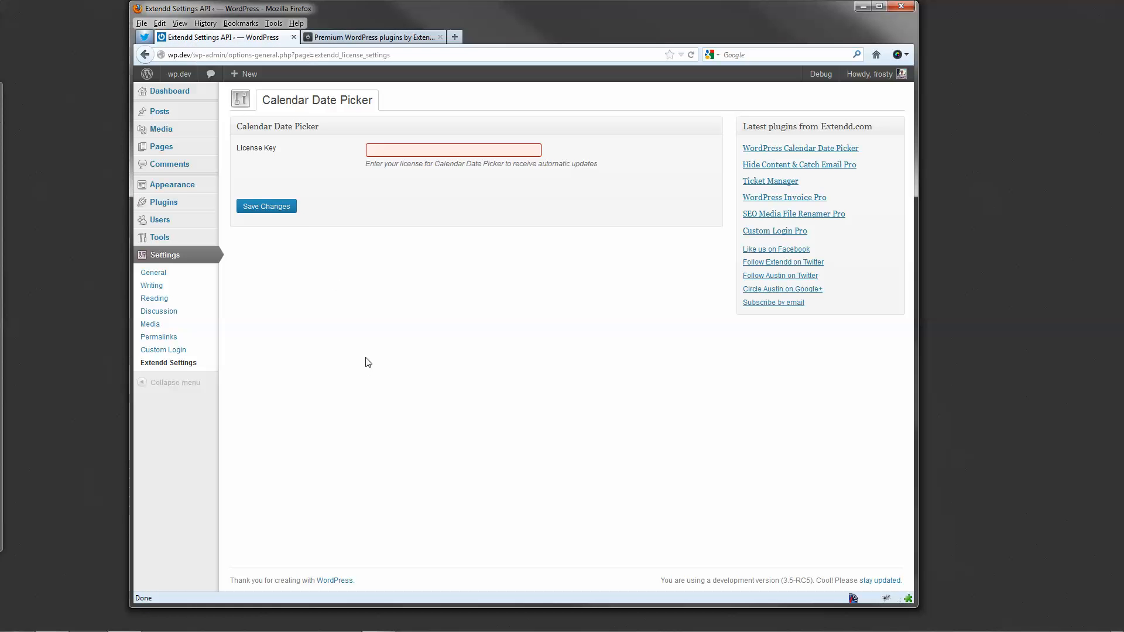
{"action": "mouse_move", "coordinate": [366, 332]}
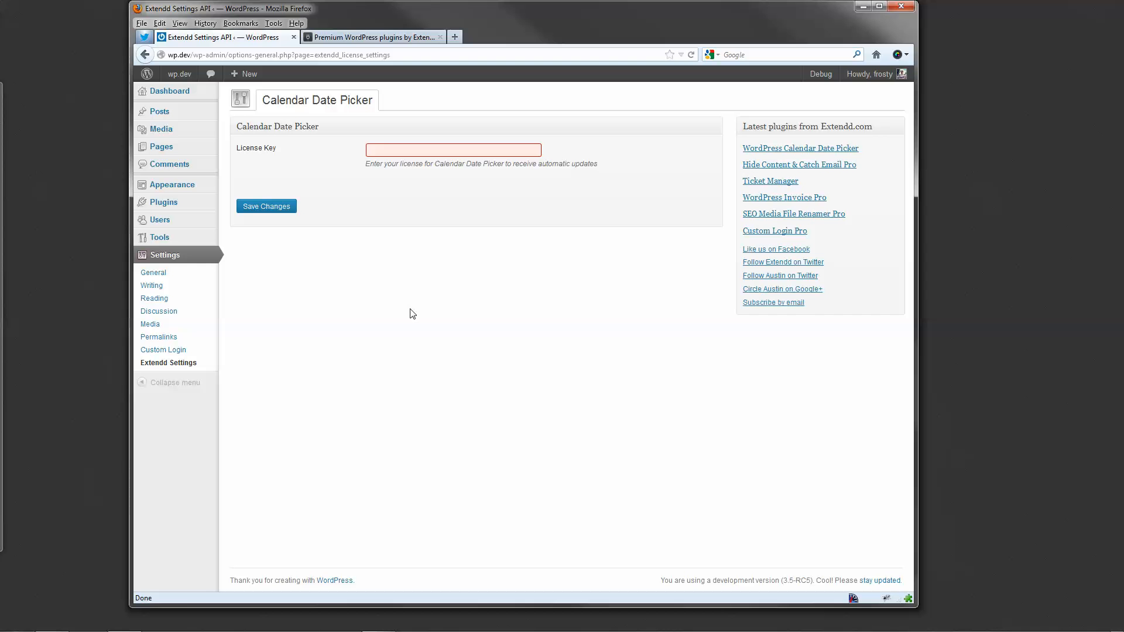
{"action": "mouse_move", "coordinate": [403, 299]}
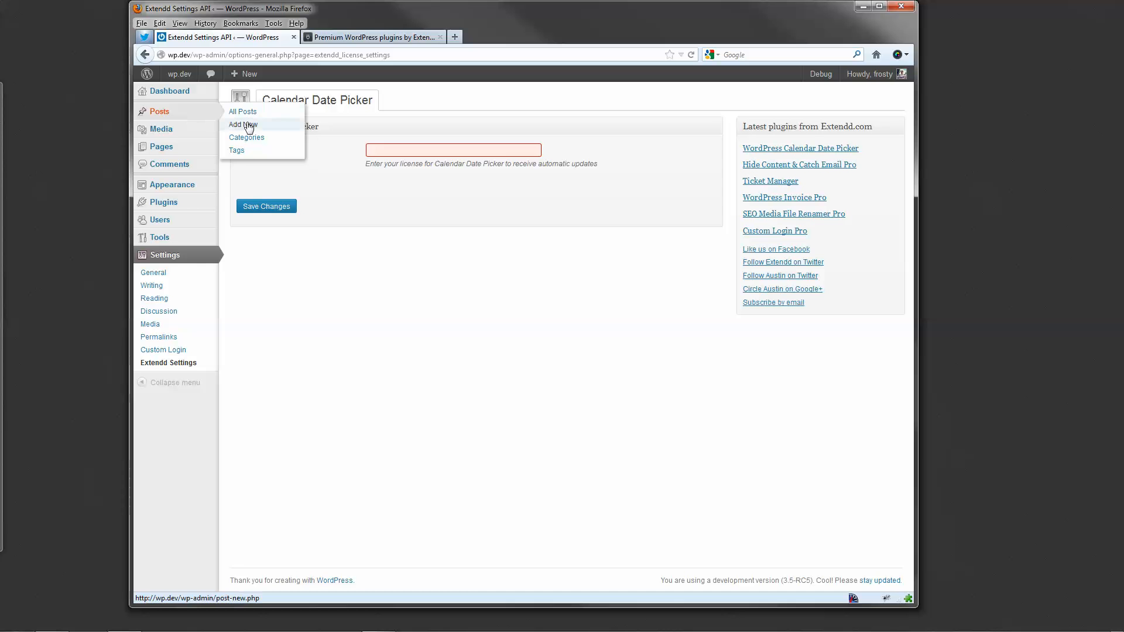
- Via Posts > Add New, enter title 'This is a future post!' and body 'Some content!'
{"action": "left_click", "coordinate": [243, 125]}
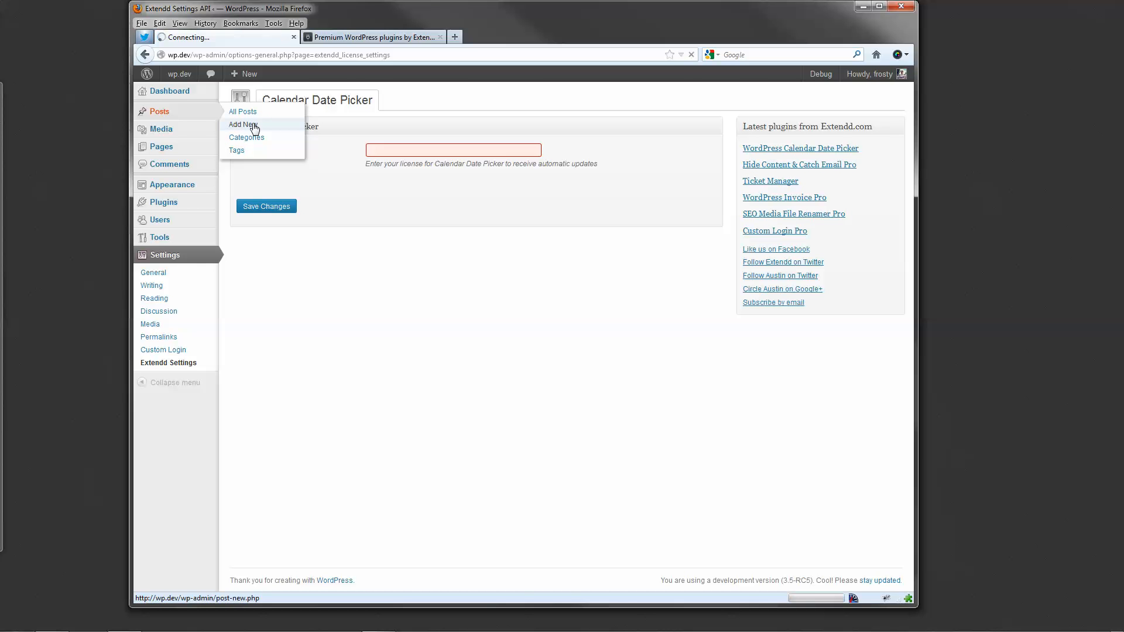
{"action": "left_click", "coordinate": [242, 124]}
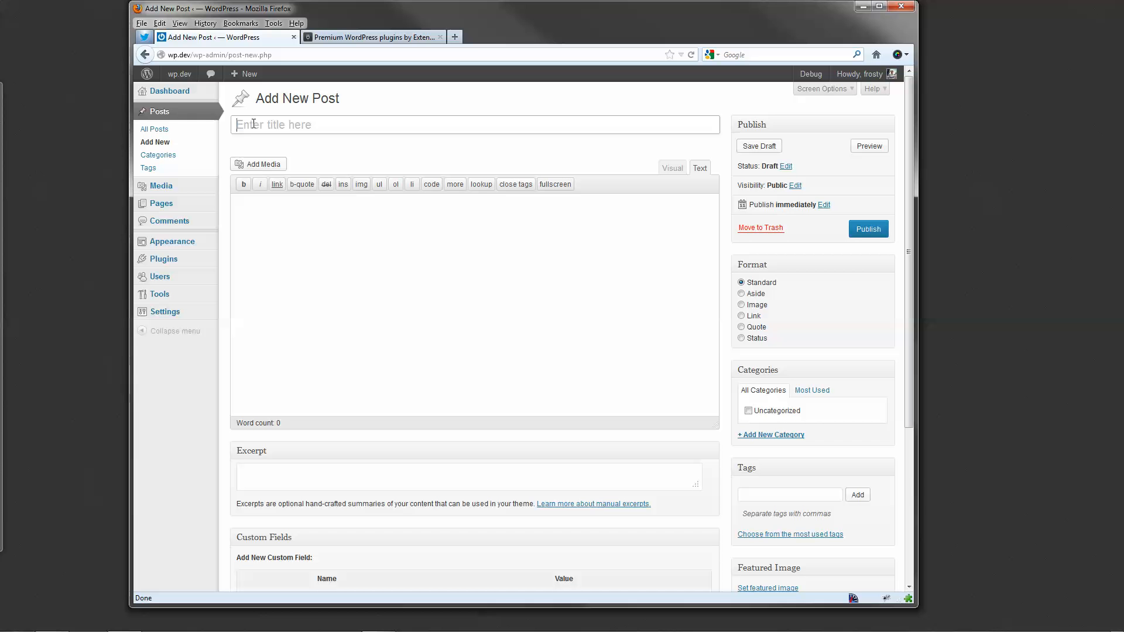
{"action": "type", "text": "This is a fut"}
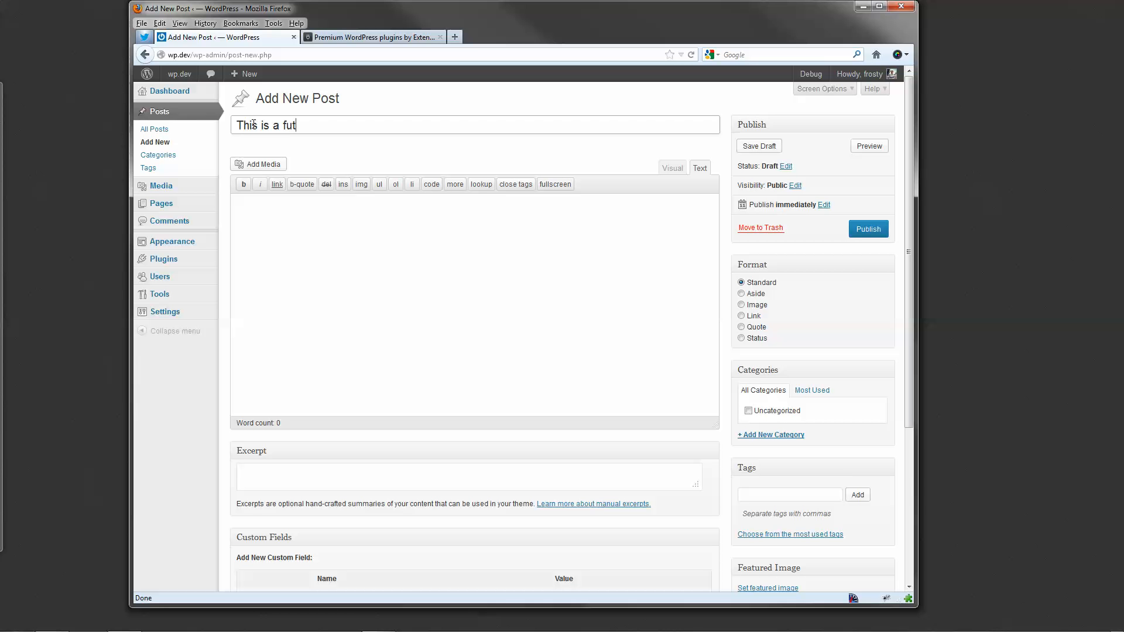
{"action": "type", "text": "ure post"}
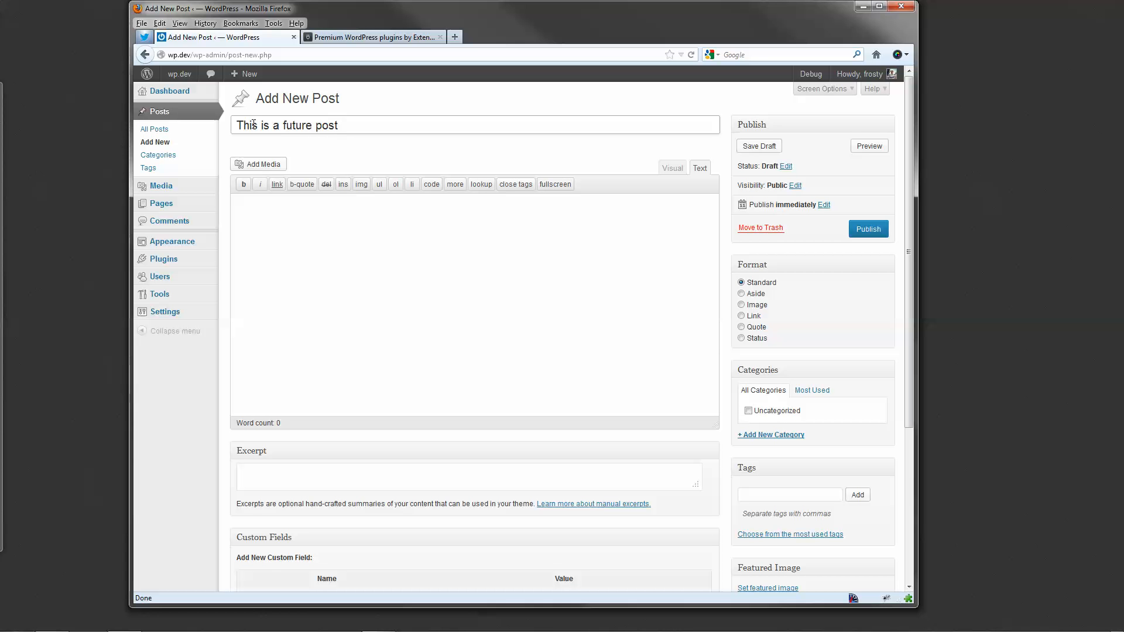
{"action": "type", "text": "Some content"}
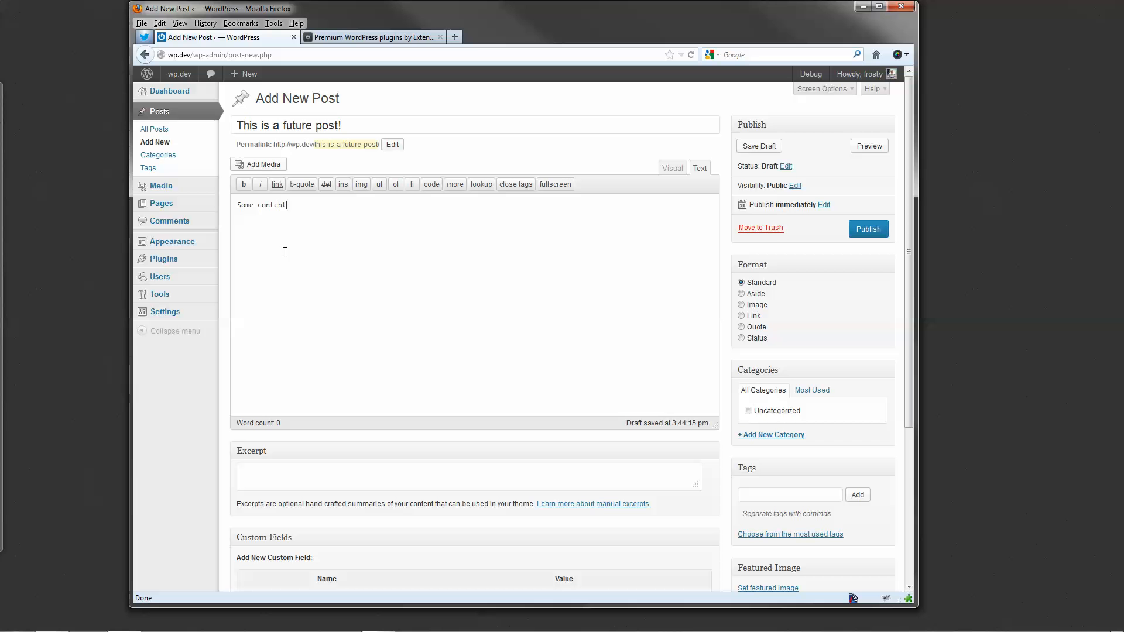
{"action": "type", "text": "!"}
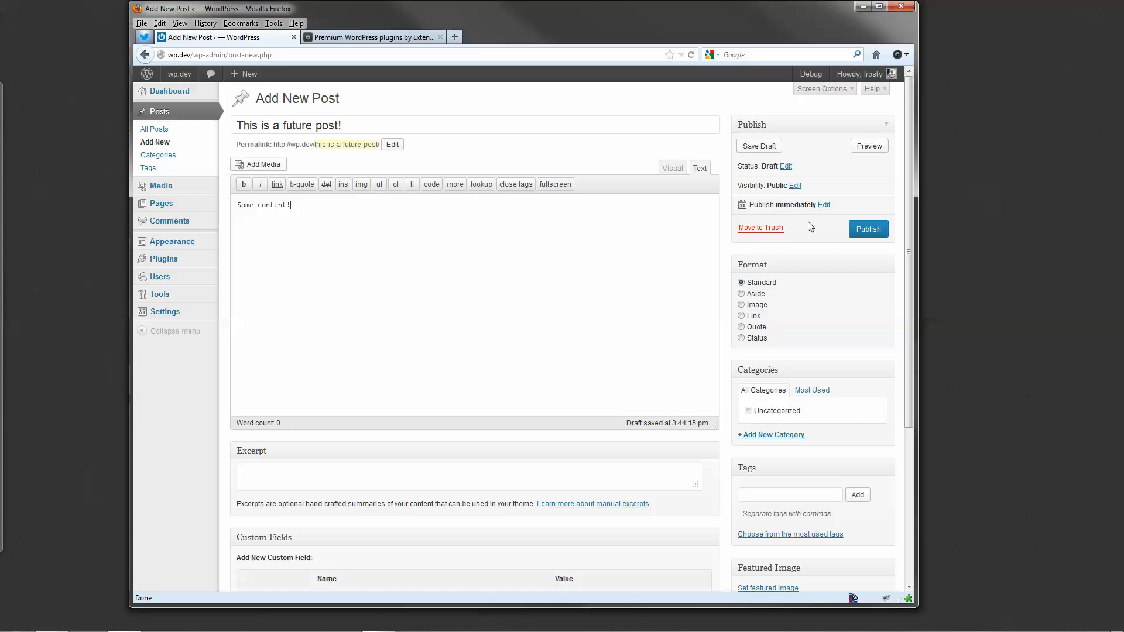
{"action": "mouse_move", "coordinate": [824, 208]}
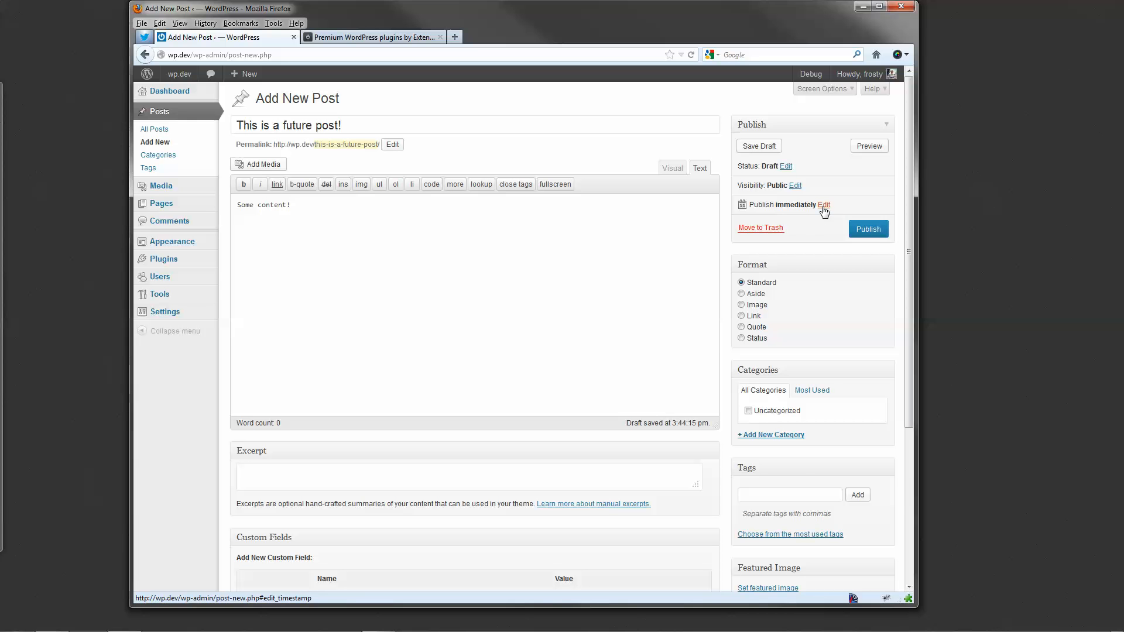
- Edit the 'Publish immediately' setting and open the date picker at December 2012
{"action": "left_click", "coordinate": [824, 205]}
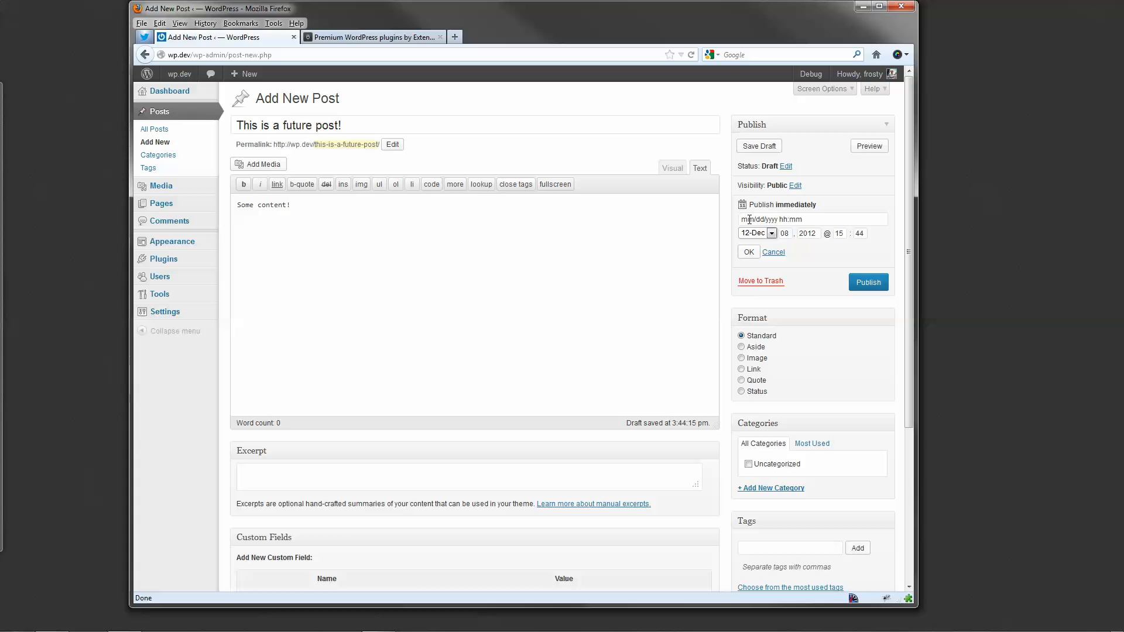
{"action": "mouse_move", "coordinate": [804, 221]}
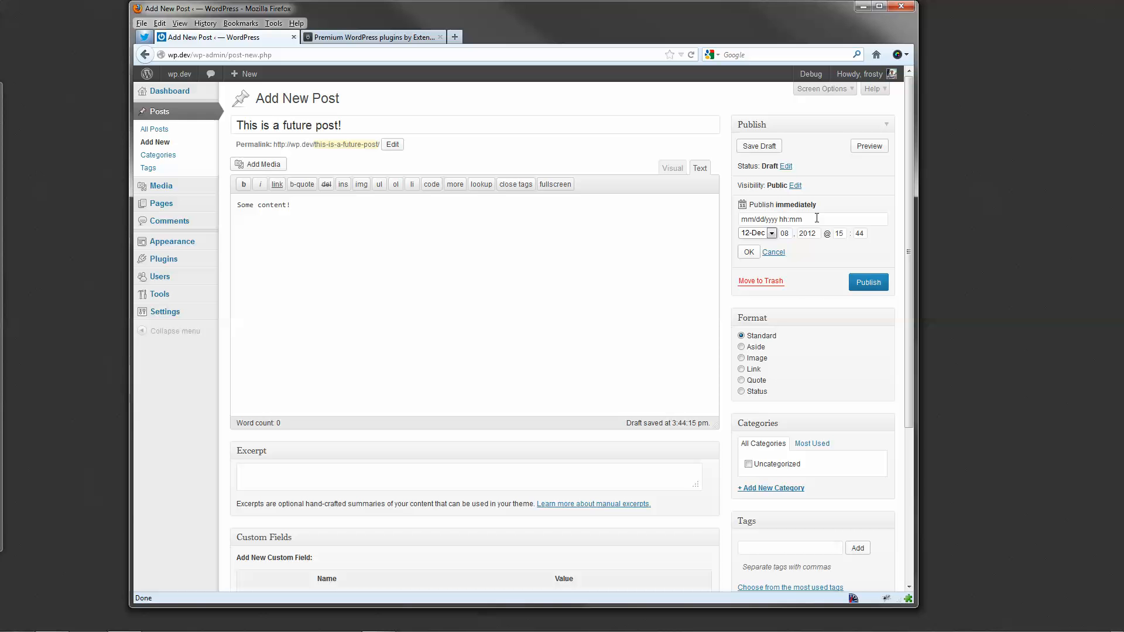
{"action": "left_click", "coordinate": [811, 218]}
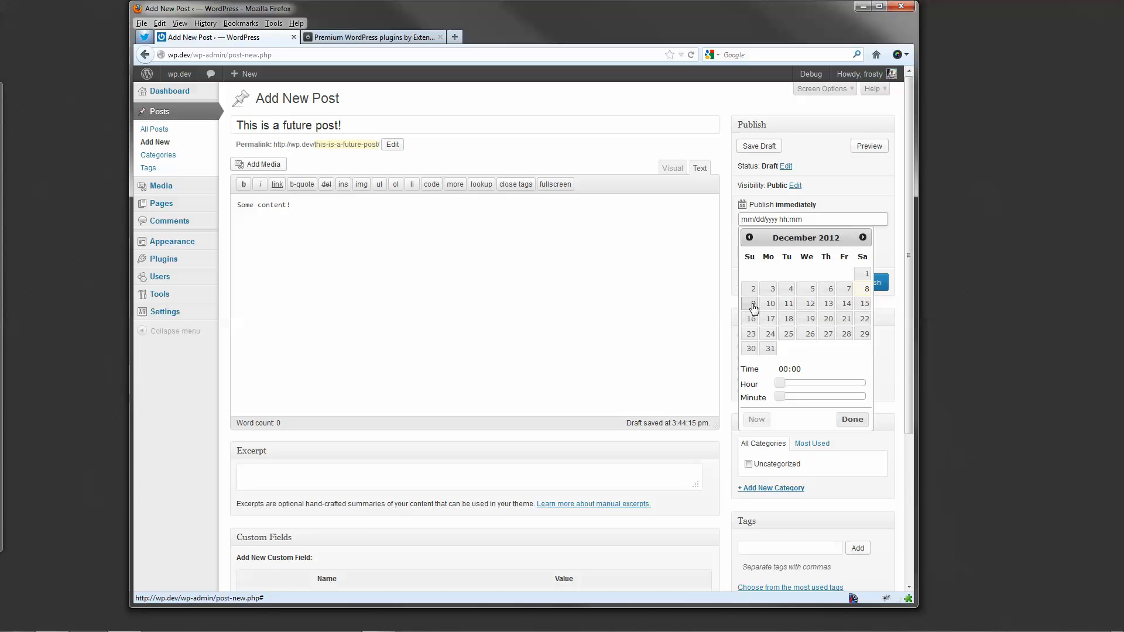
- In the calendar picker, choose 9 December 2012 and set hour 18, minute 16
{"action": "left_click", "coordinate": [752, 303]}
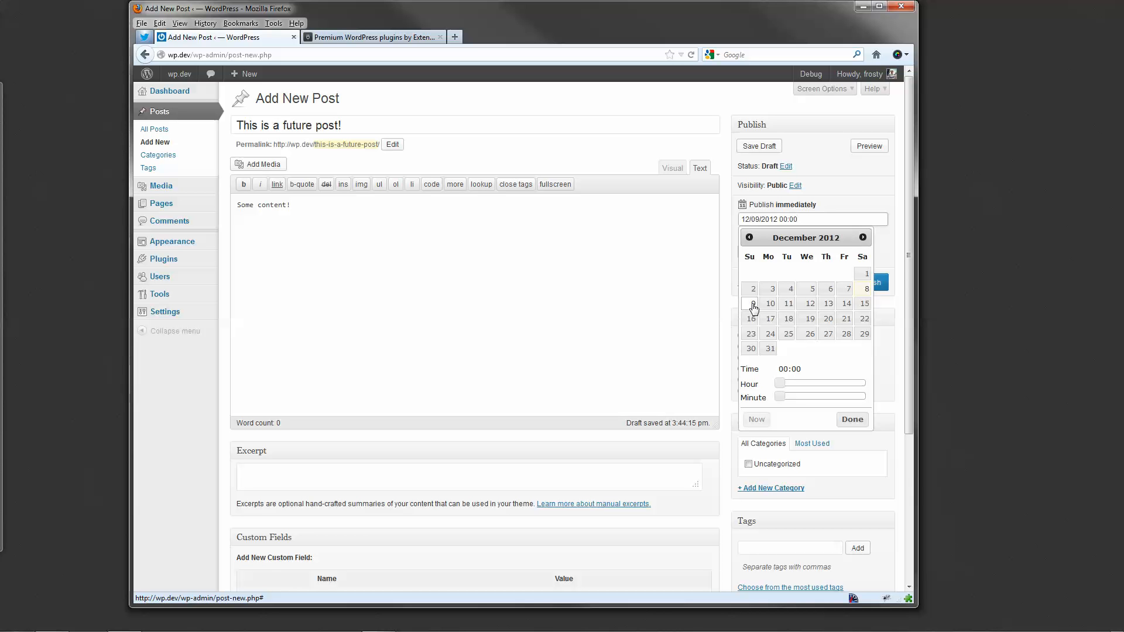
{"action": "left_click", "coordinate": [753, 303]}
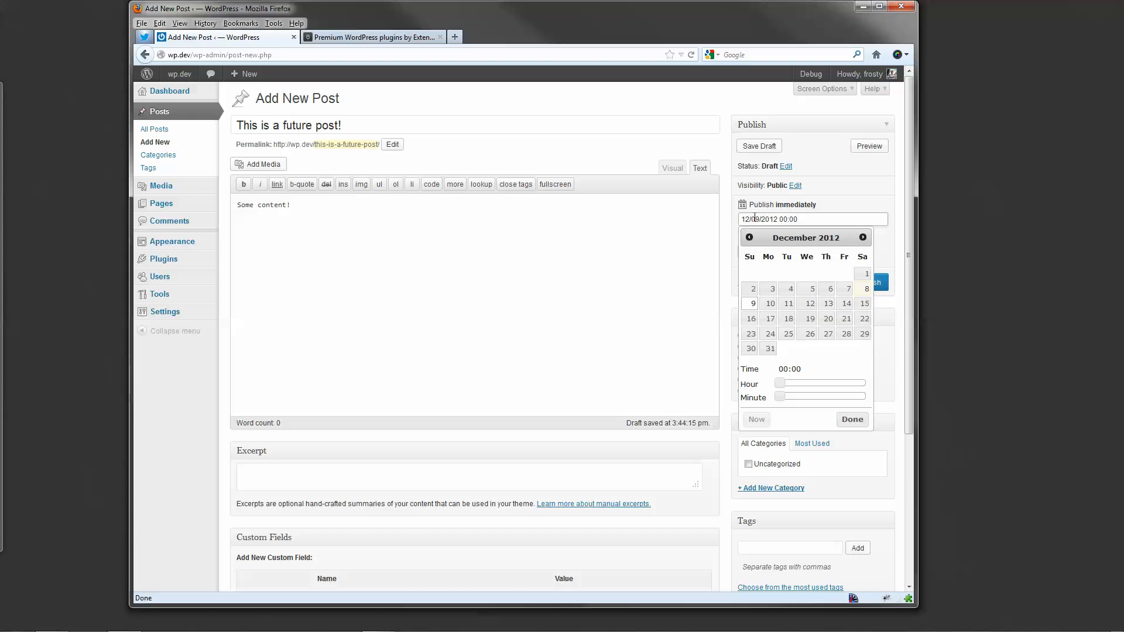
{"action": "left_click", "coordinate": [759, 146]}
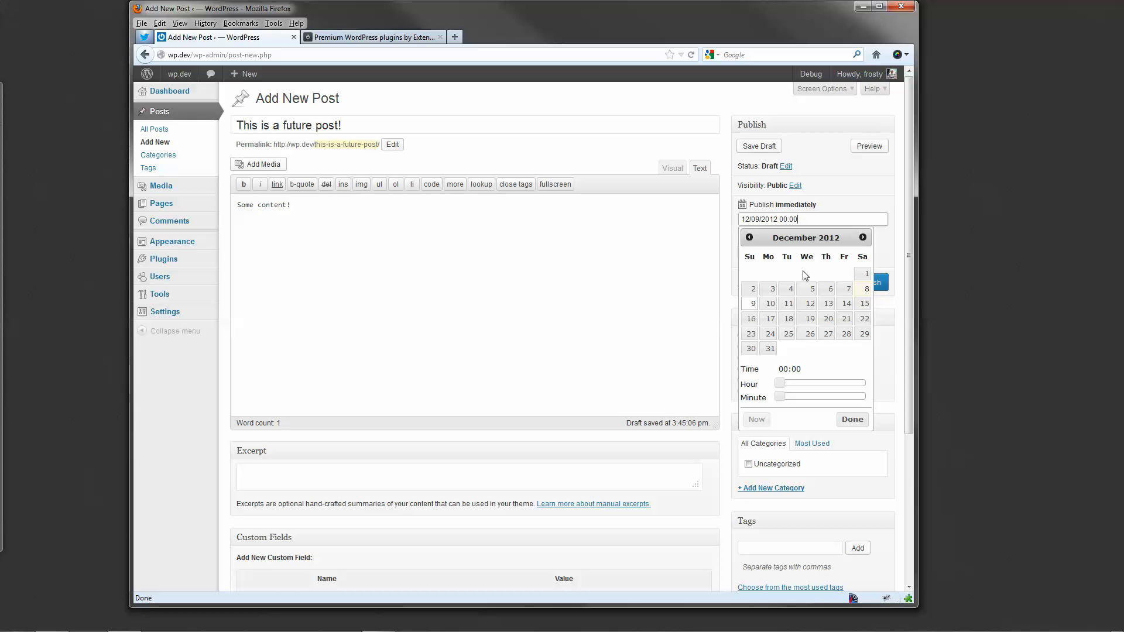
{"action": "left_click_drag", "start_coordinate": [780, 382], "coordinate": [783, 383]}
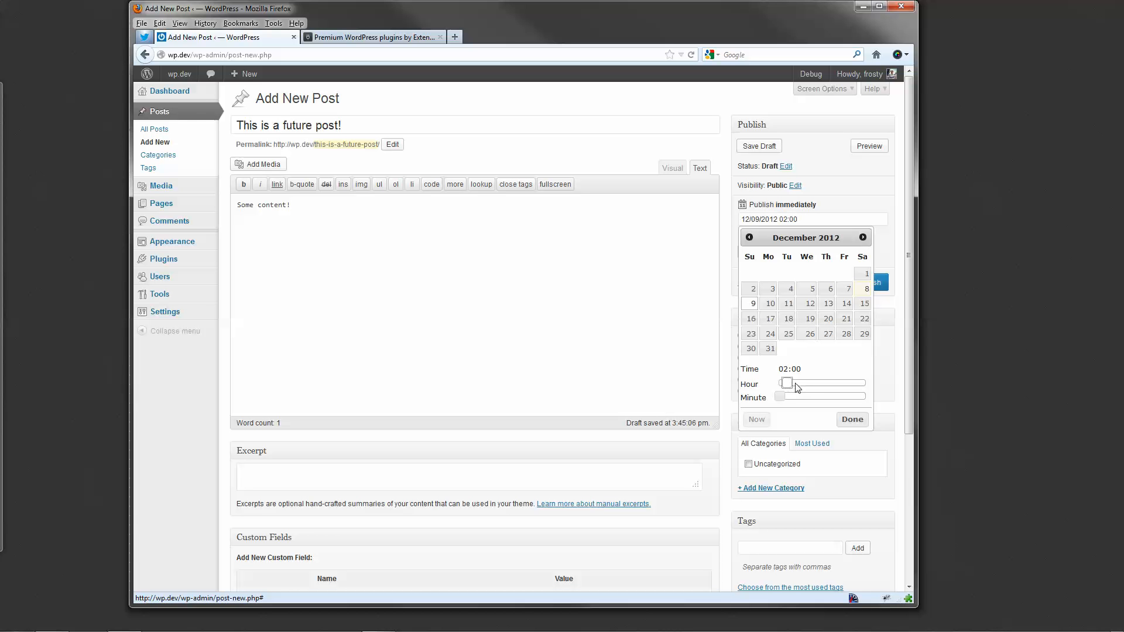
{"action": "left_click_drag", "start_coordinate": [784, 383], "coordinate": [828, 383]}
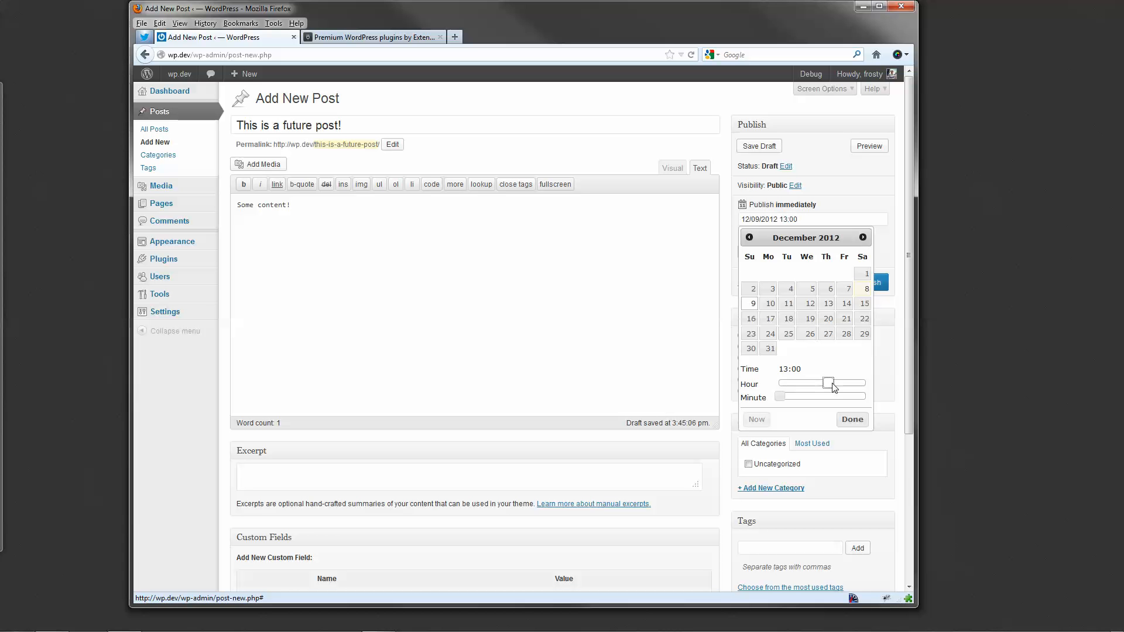
{"action": "left_click_drag", "start_coordinate": [827, 383], "coordinate": [846, 383]}
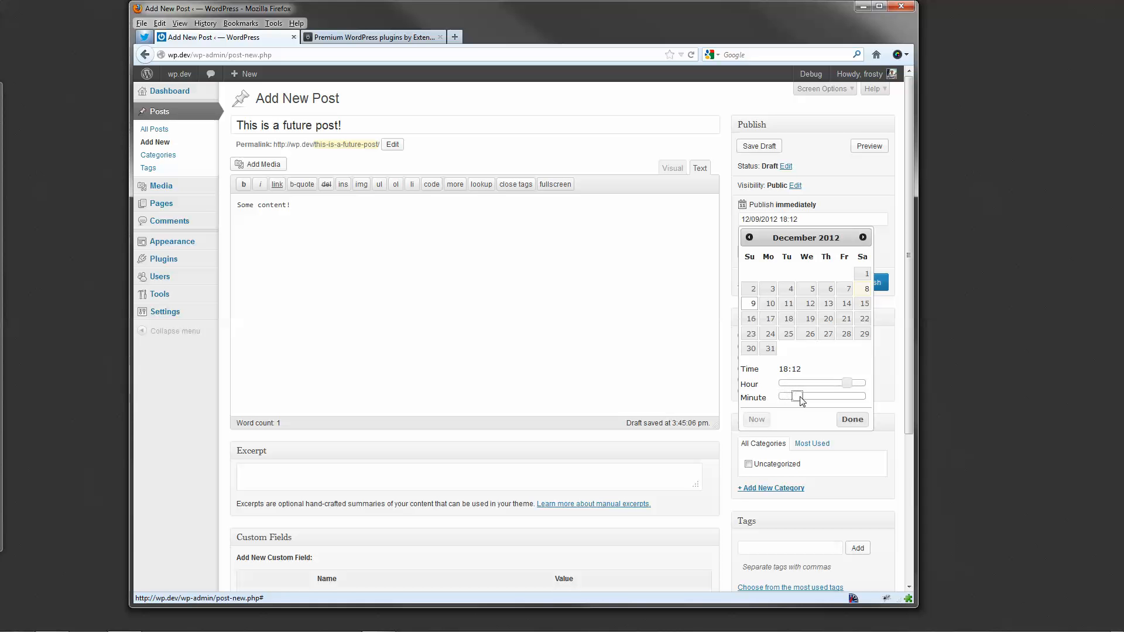
{"action": "left_click_drag", "start_coordinate": [794, 396], "coordinate": [802, 396]}
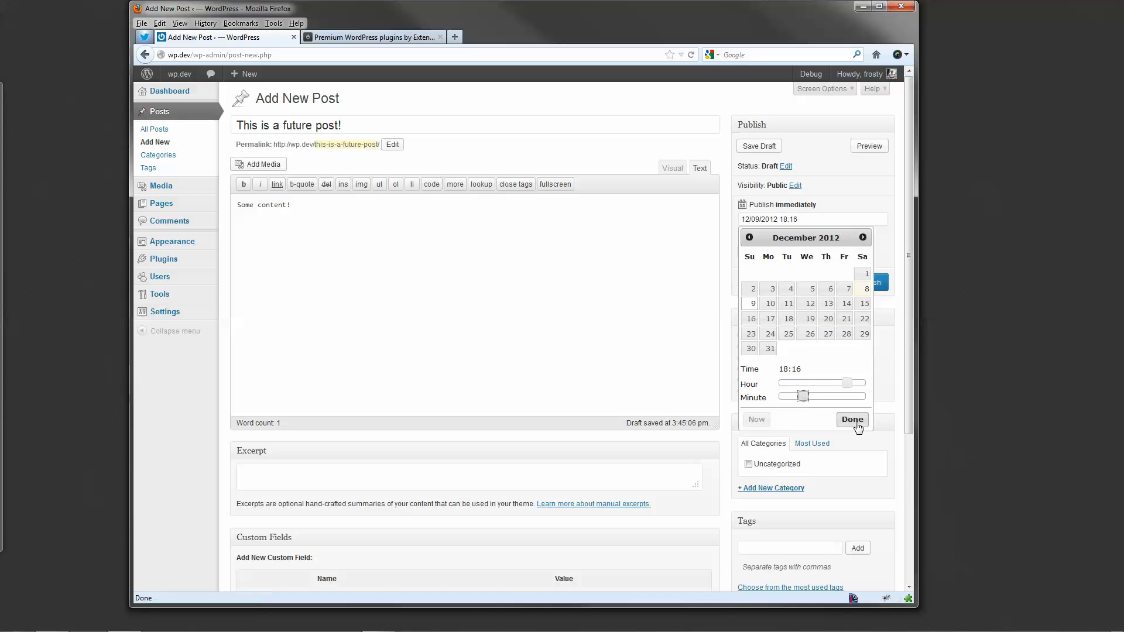
{"action": "left_click", "coordinate": [852, 419]}
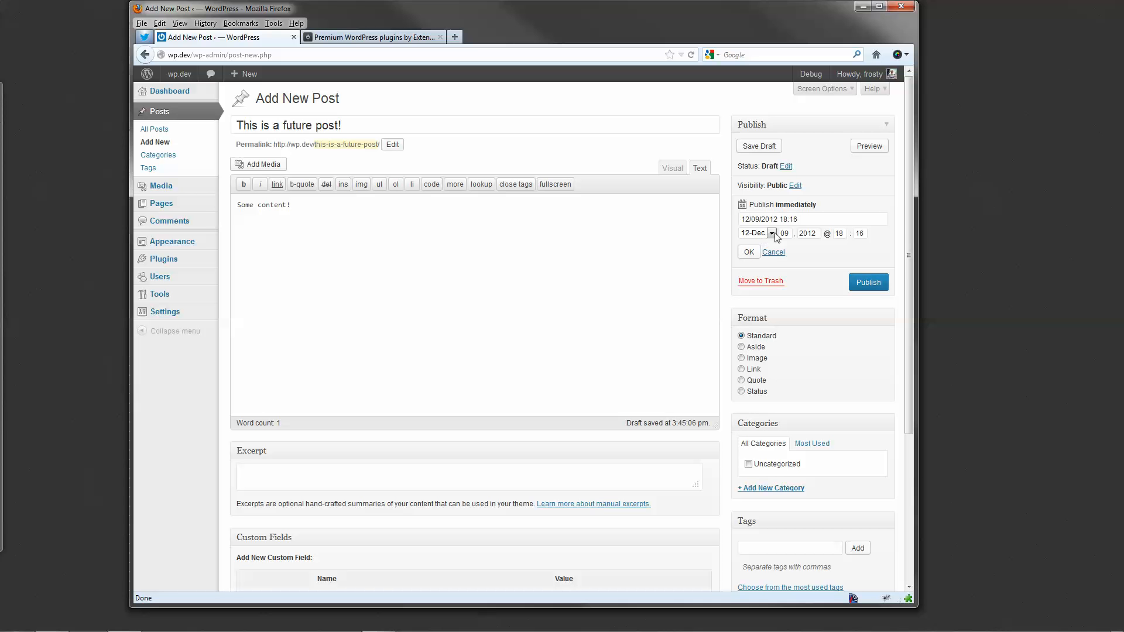
{"action": "mouse_move", "coordinate": [820, 293]}
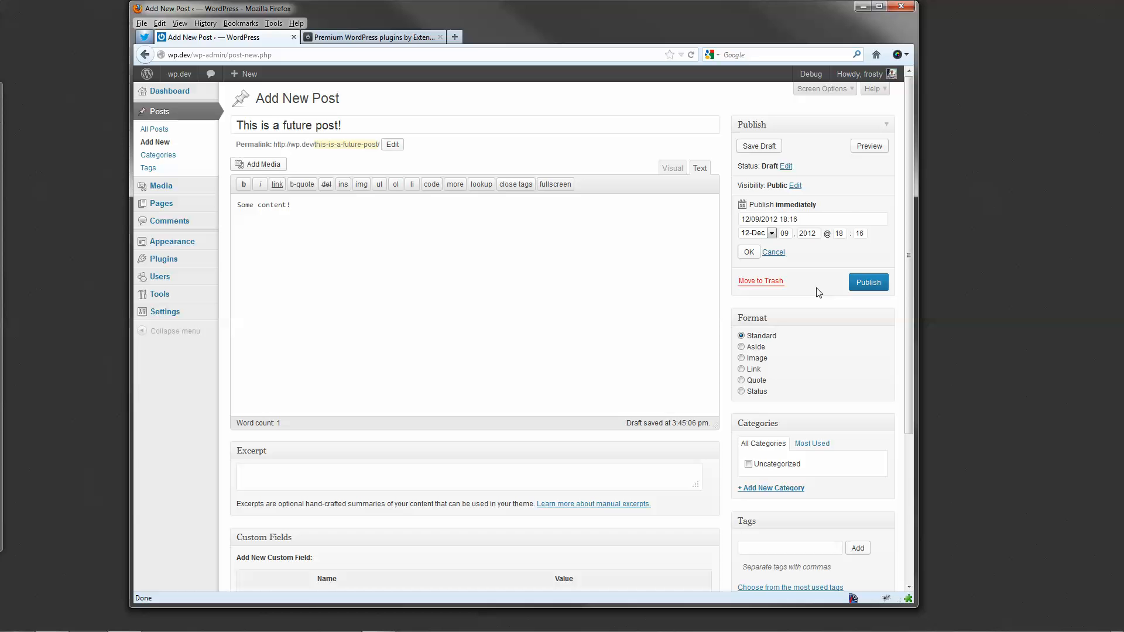
- Confirm the 9 Dec 2012, 18:16 date and reopen the 'Schedule for' date editor
{"action": "left_click", "coordinate": [748, 252]}
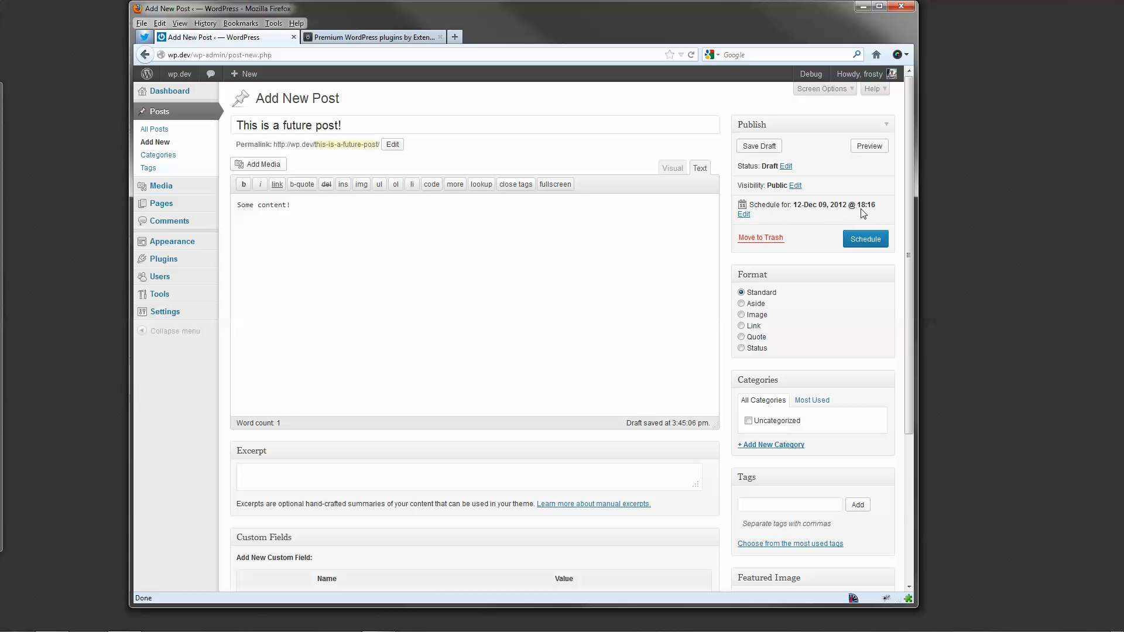
{"action": "mouse_move", "coordinate": [868, 214]}
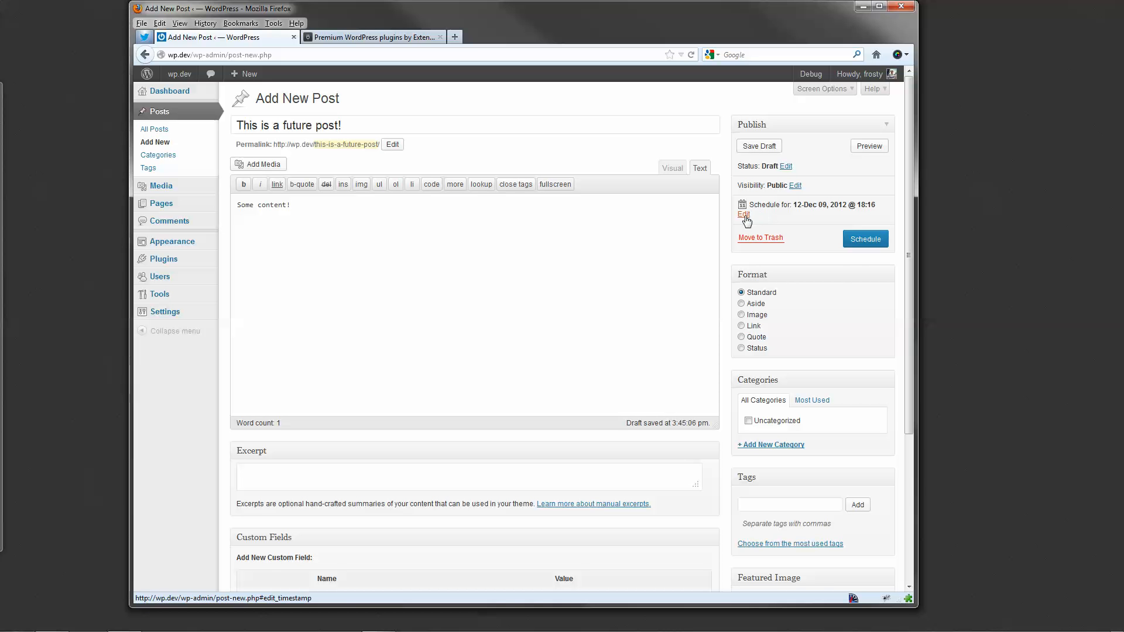
{"action": "left_click", "coordinate": [744, 214]}
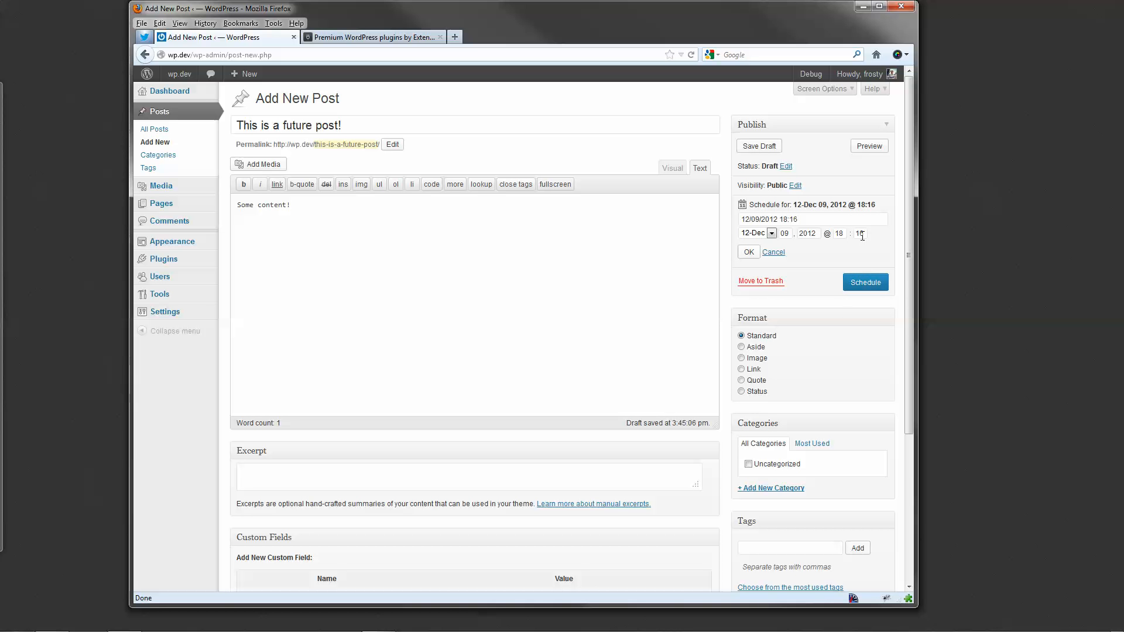
- Move the minute to 21 and schedule the post for 9 Dec 2012, 18:21
{"action": "left_click", "coordinate": [860, 233]}
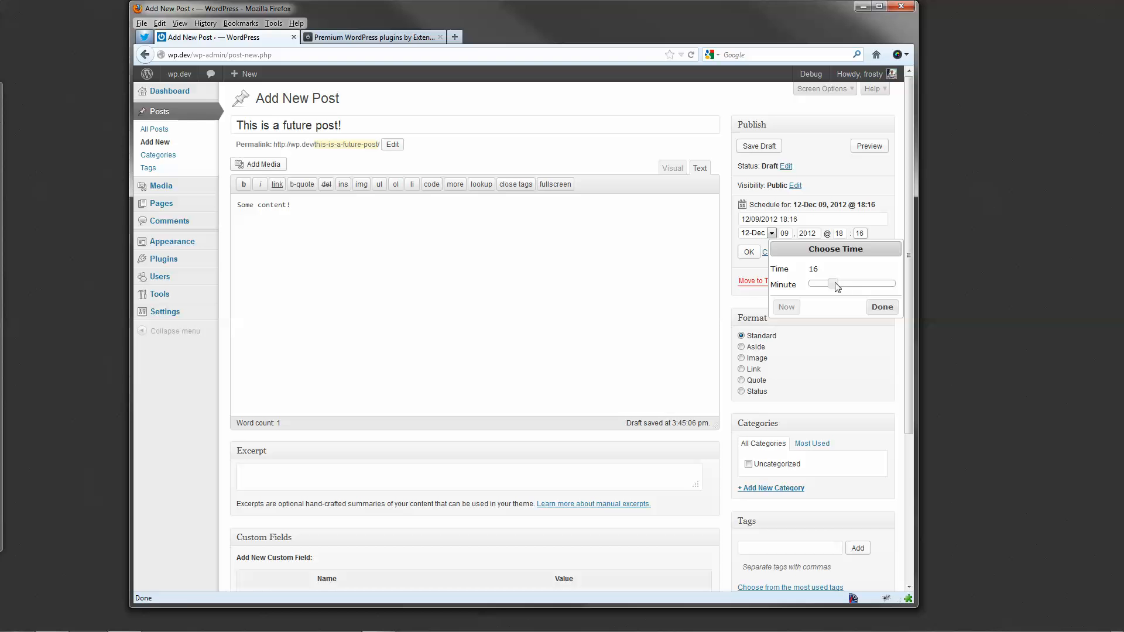
{"action": "left_click_drag", "start_coordinate": [834, 284], "coordinate": [840, 286]}
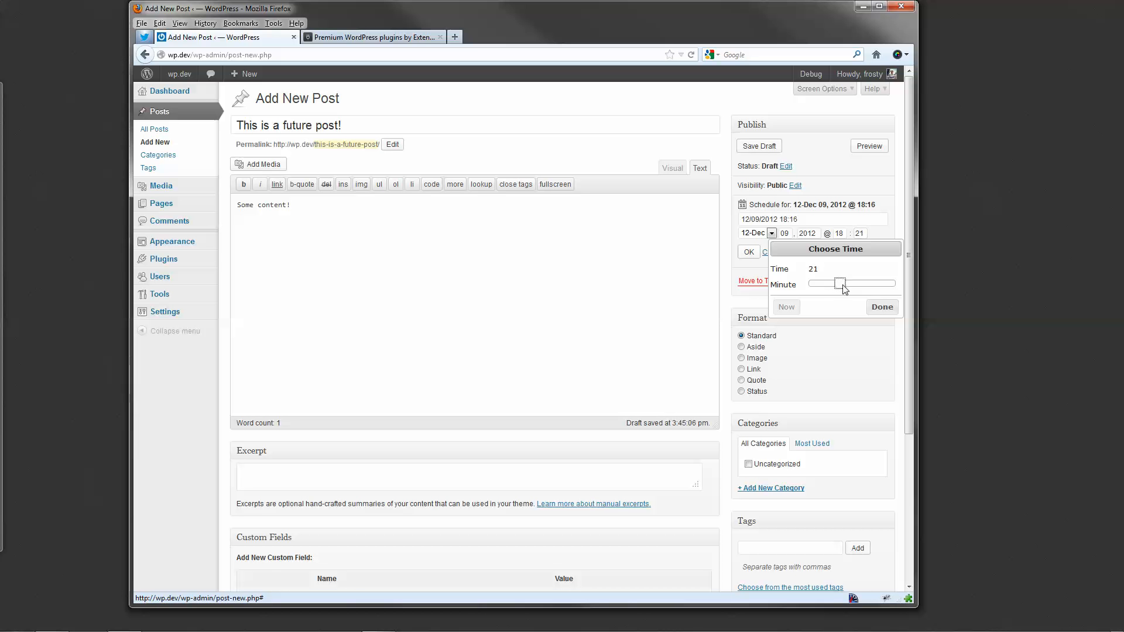
{"action": "left_click", "coordinate": [881, 306]}
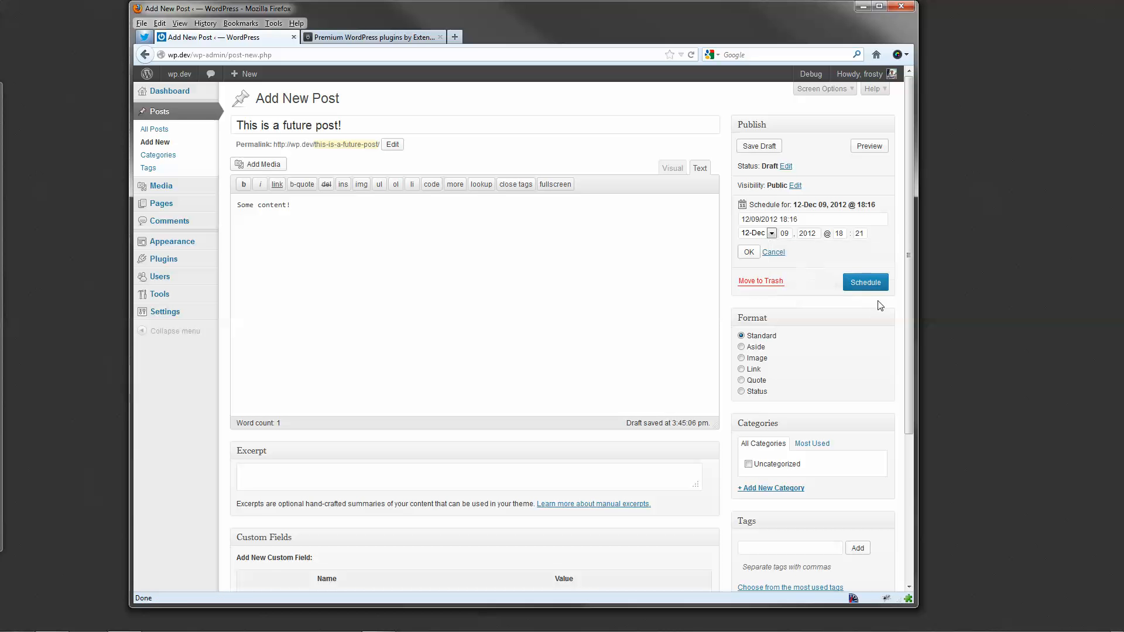
{"action": "left_click", "coordinate": [748, 252]}
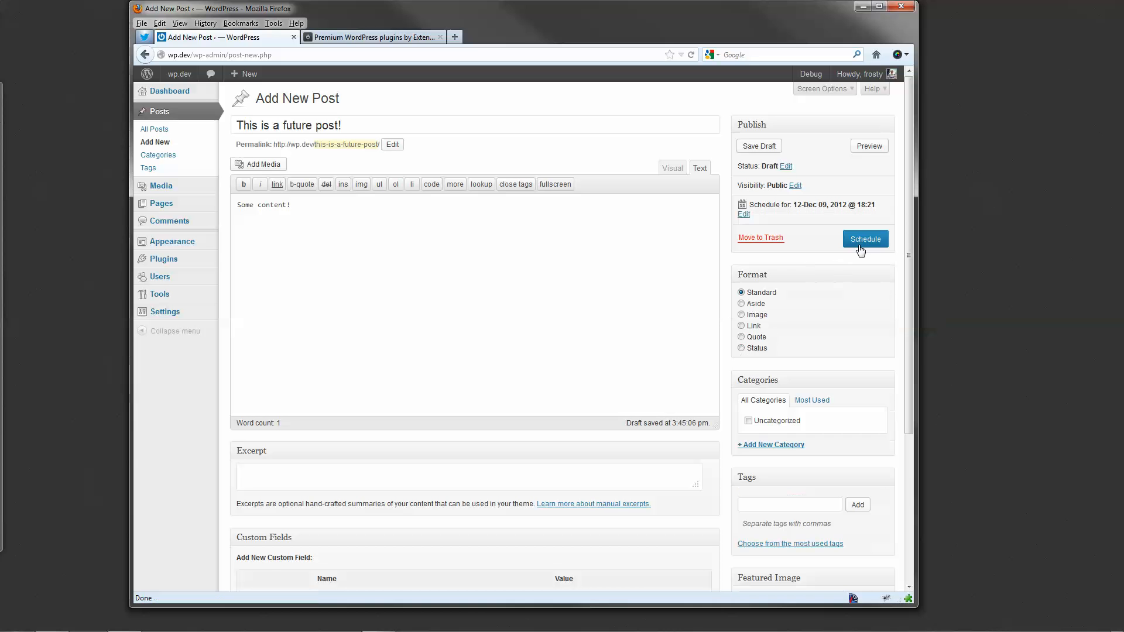
{"action": "left_click", "coordinate": [864, 239]}
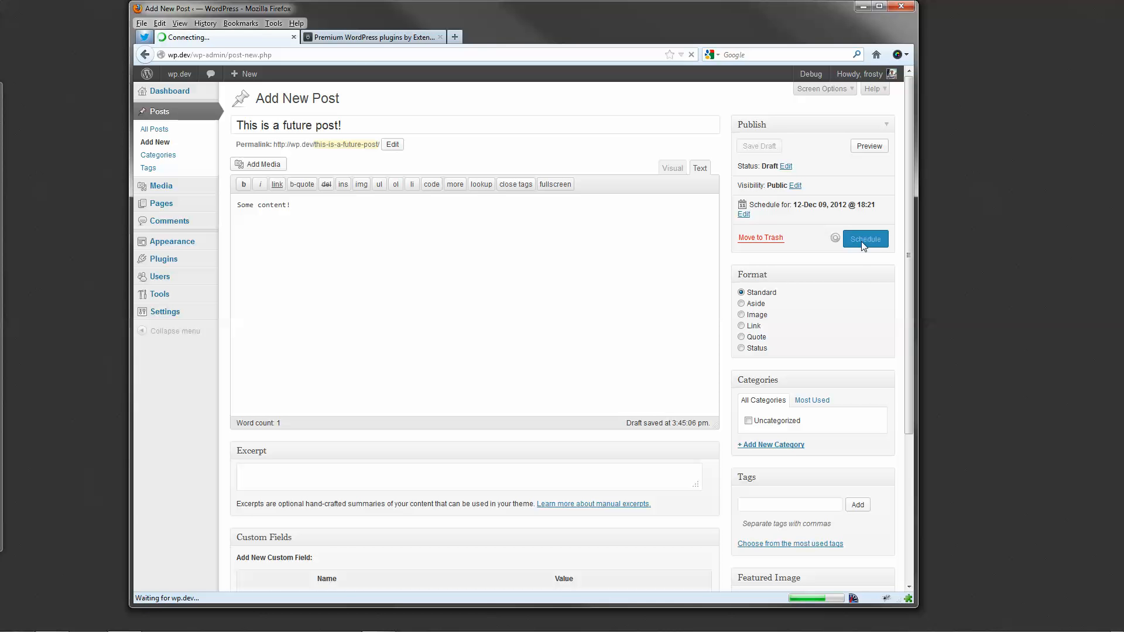
{"action": "left_click", "coordinate": [865, 239]}
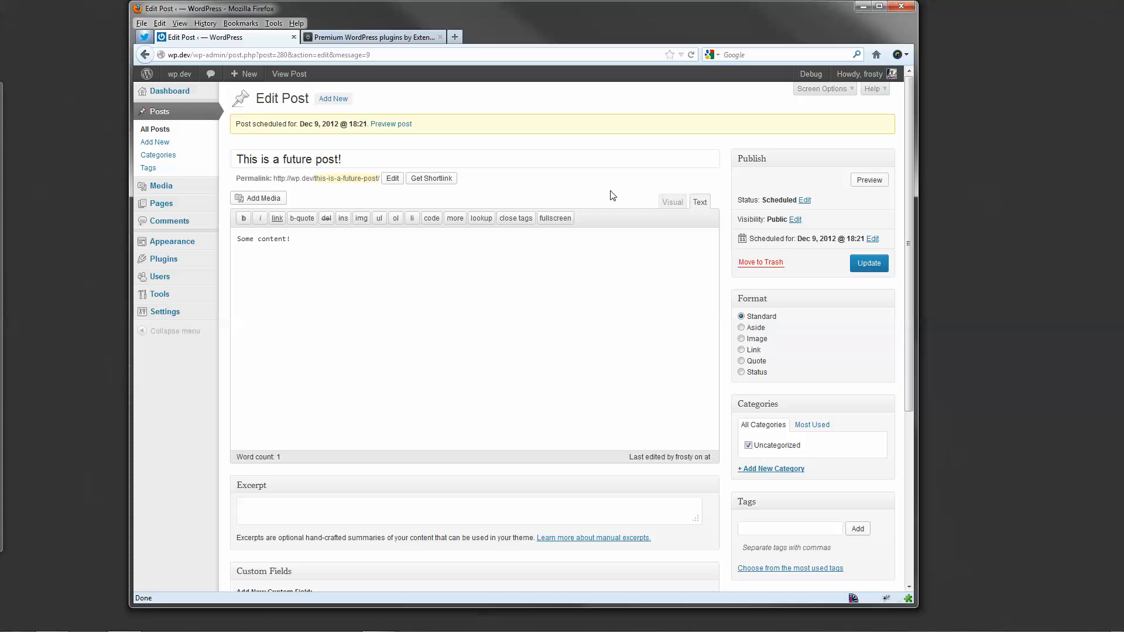
{"action": "left_click", "coordinate": [373, 36]}
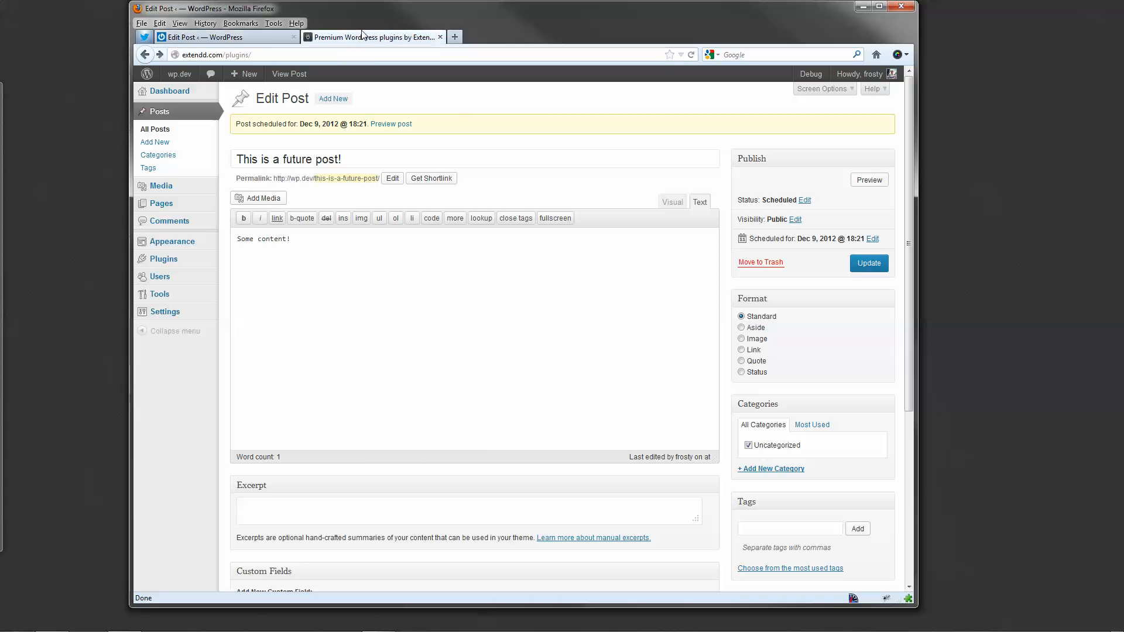
{"action": "left_click", "coordinate": [373, 36]}
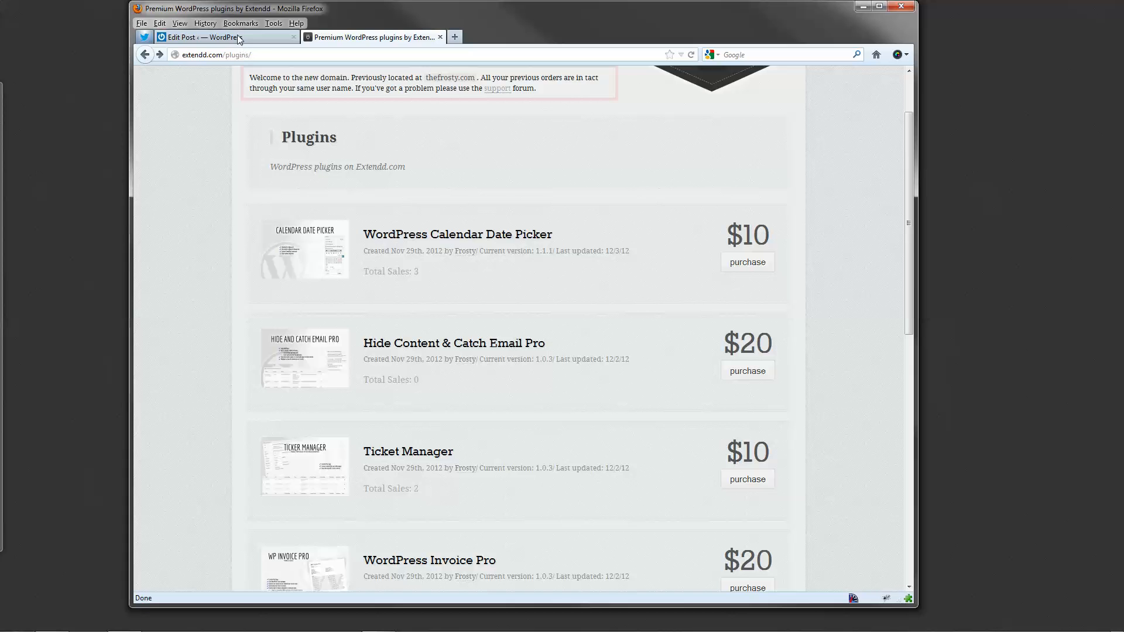
{"action": "left_click", "coordinate": [208, 36]}
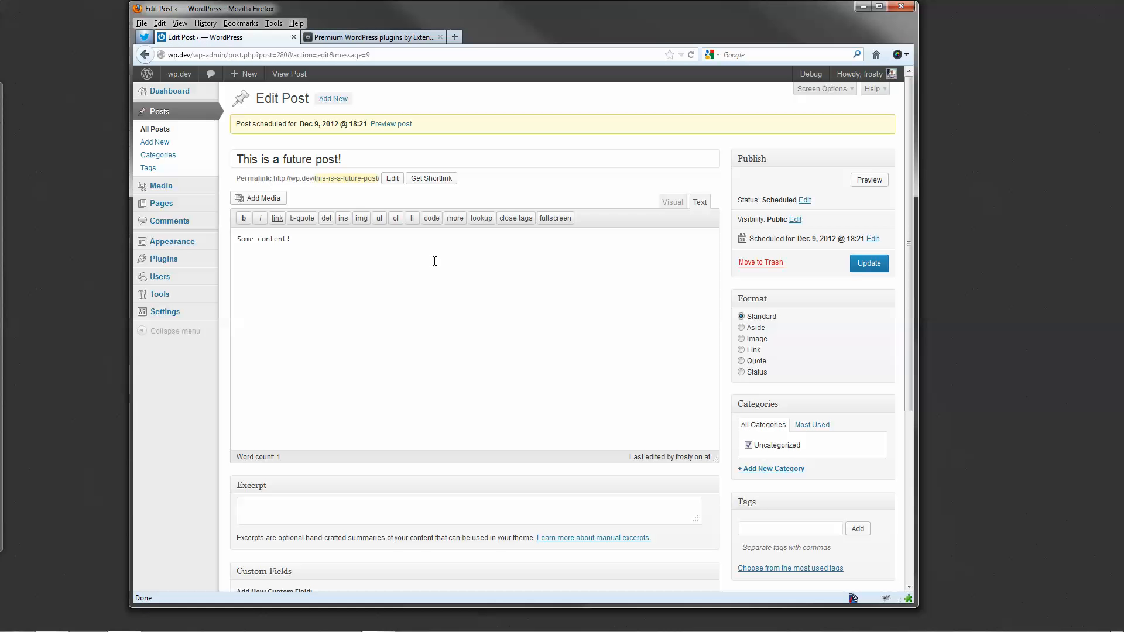